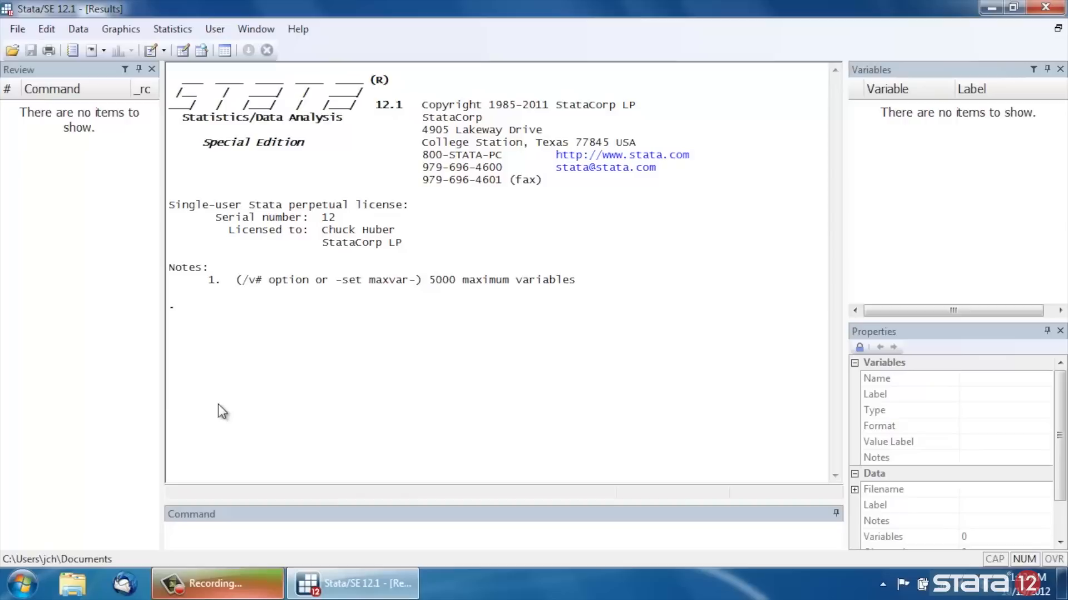
mouse_move(250, 380)
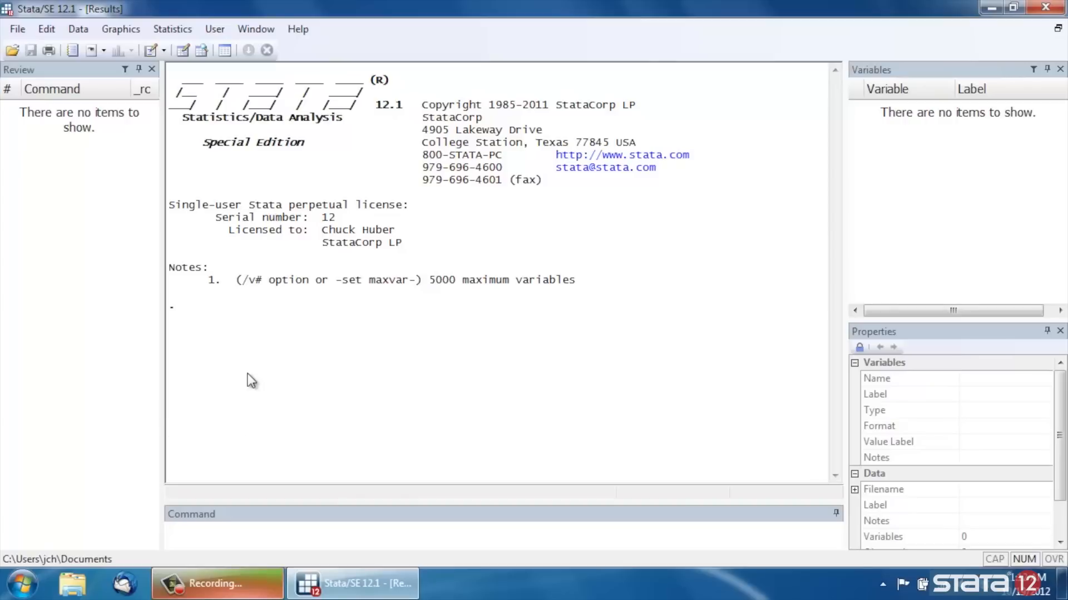
mouse_move(240, 323)
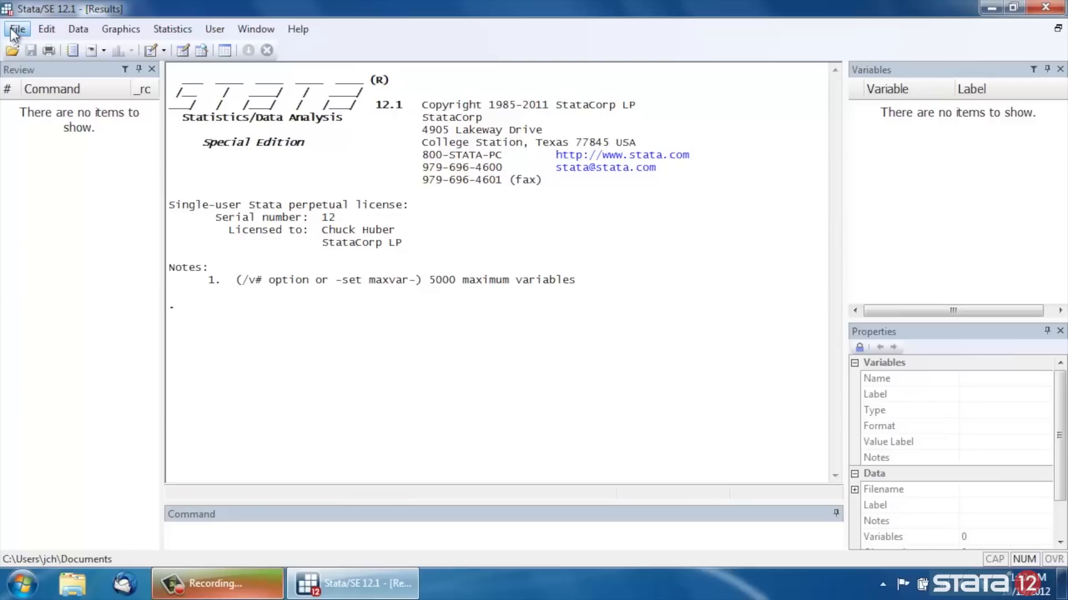
- Load nhanes2.dta from the Base Reference Manual example datasets and close the Viewer
click(17, 29)
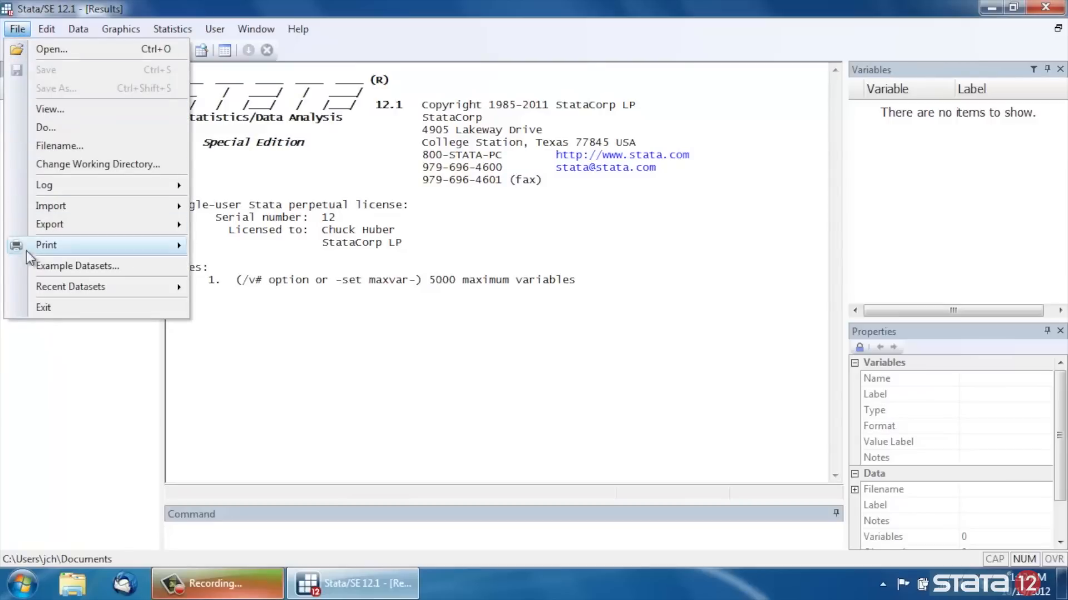
click(78, 266)
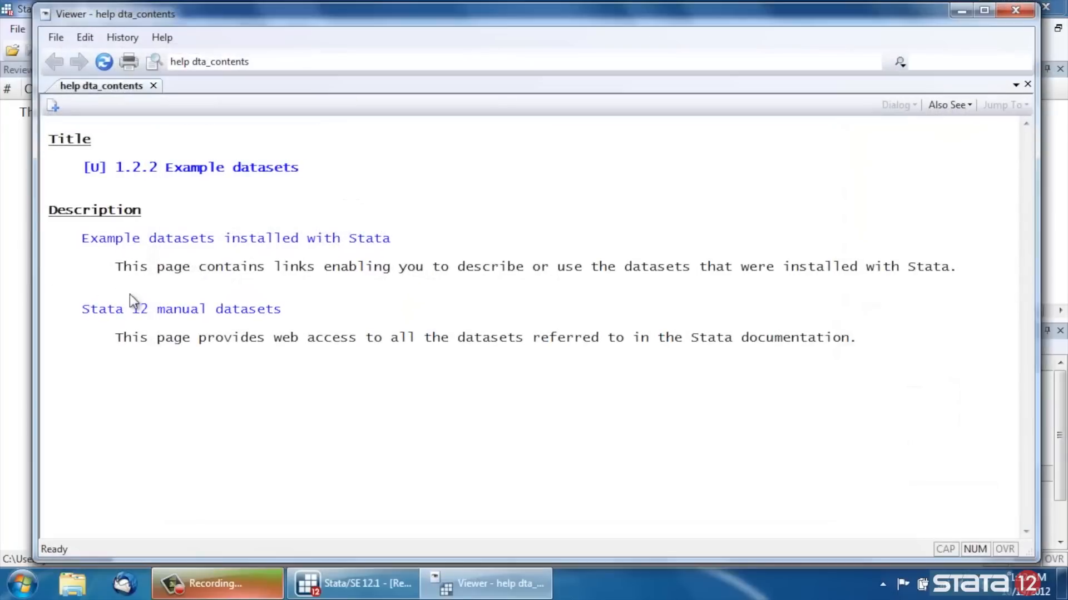
click(182, 308)
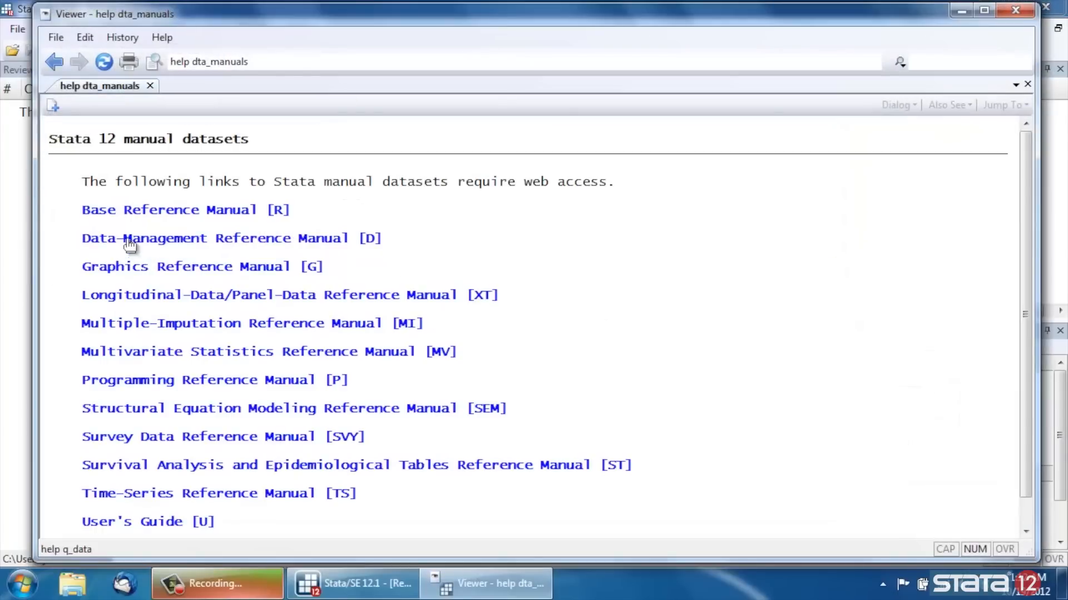
click(168, 210)
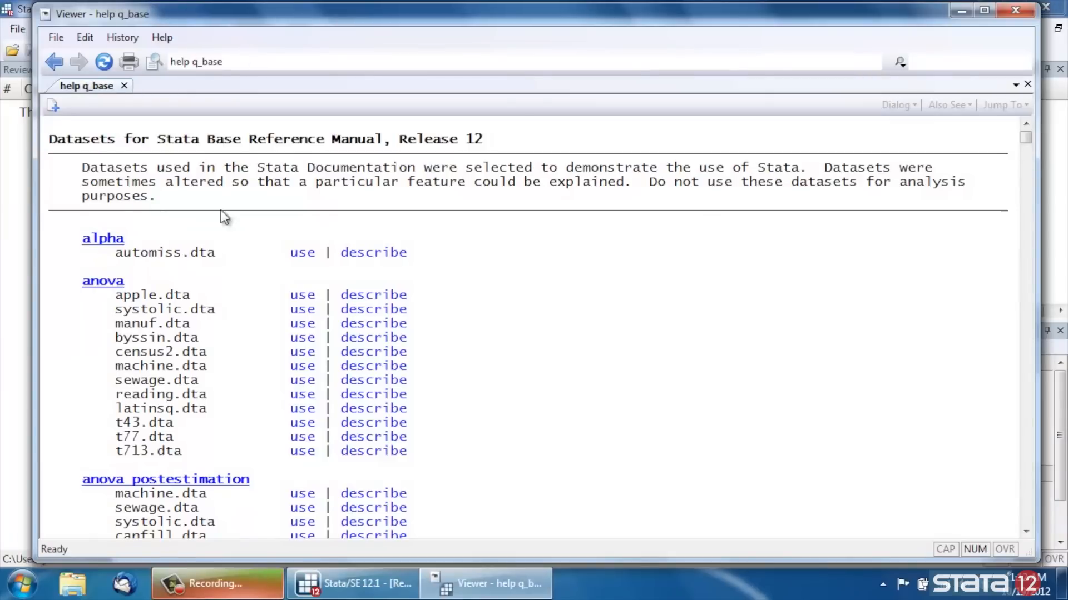
scroll(down, 3)
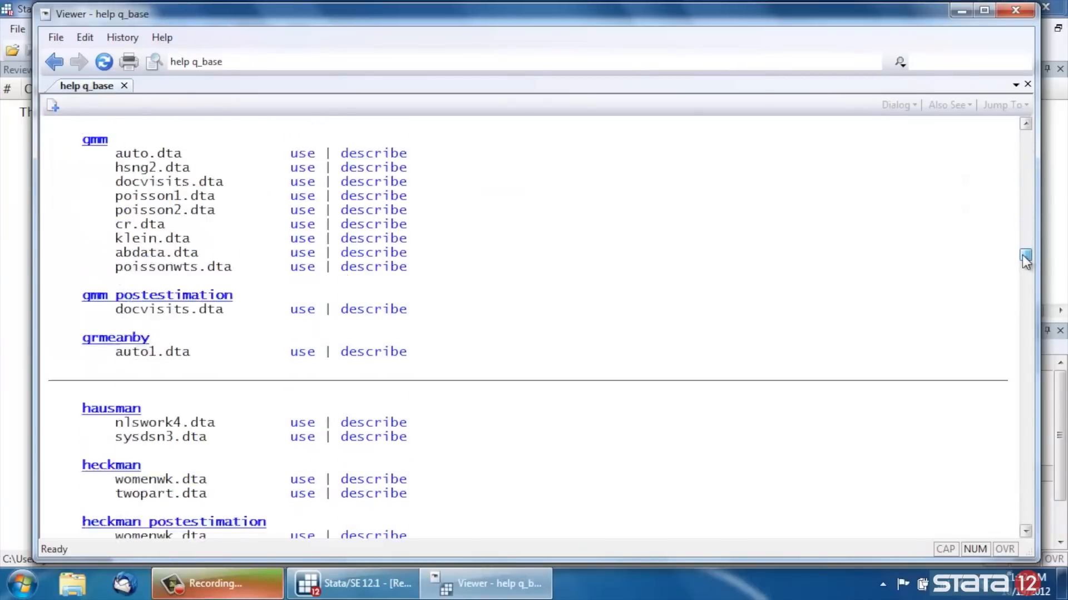
scroll(down, 3)
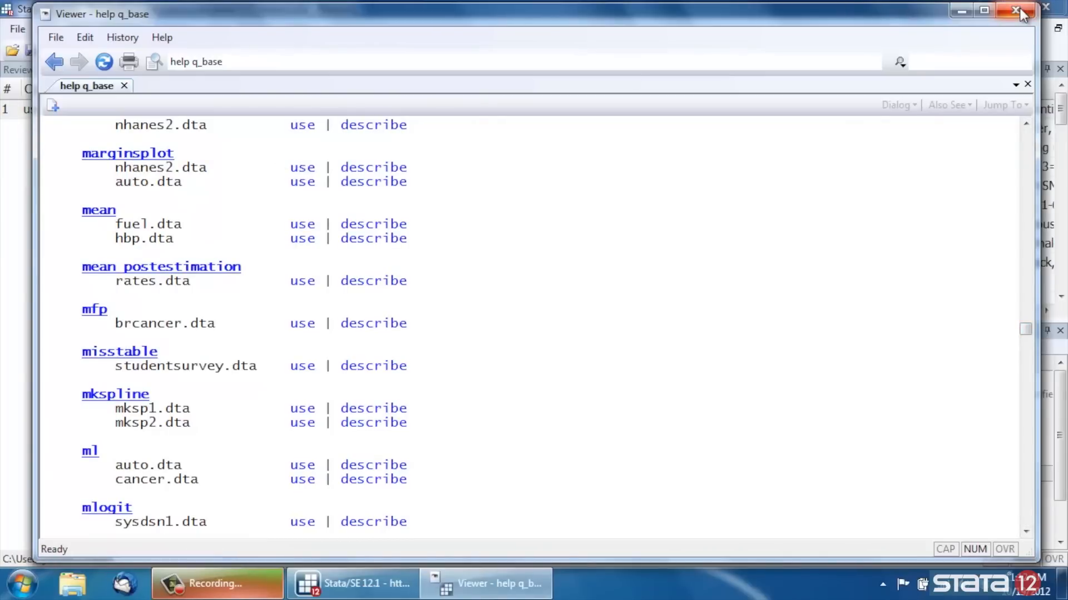
click(1019, 12)
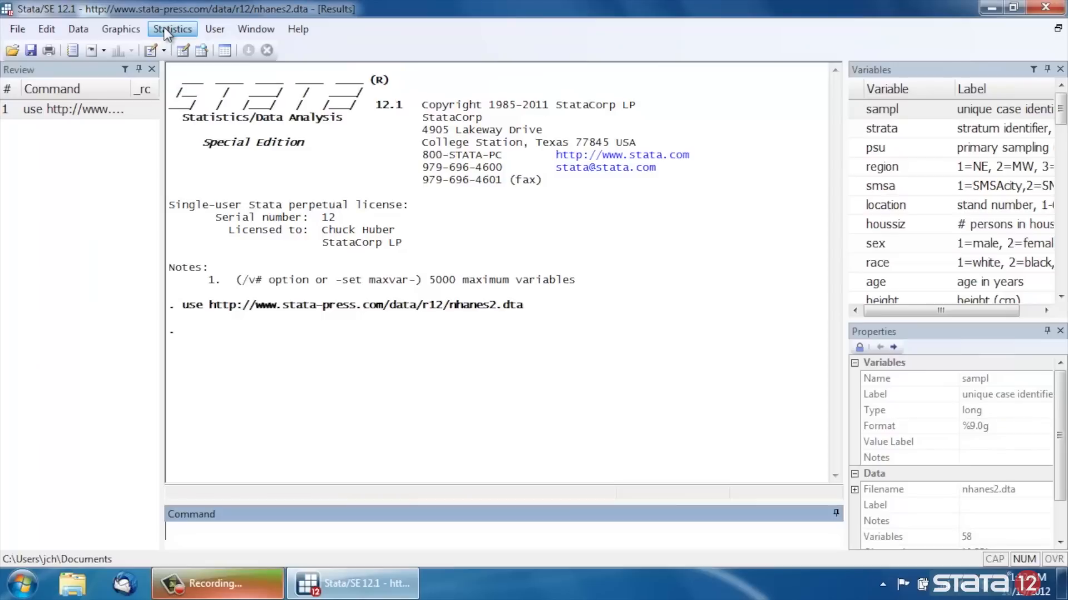
- Begin a linear regression from the Statistics menu with bpsystol as the dependent variable
click(173, 29)
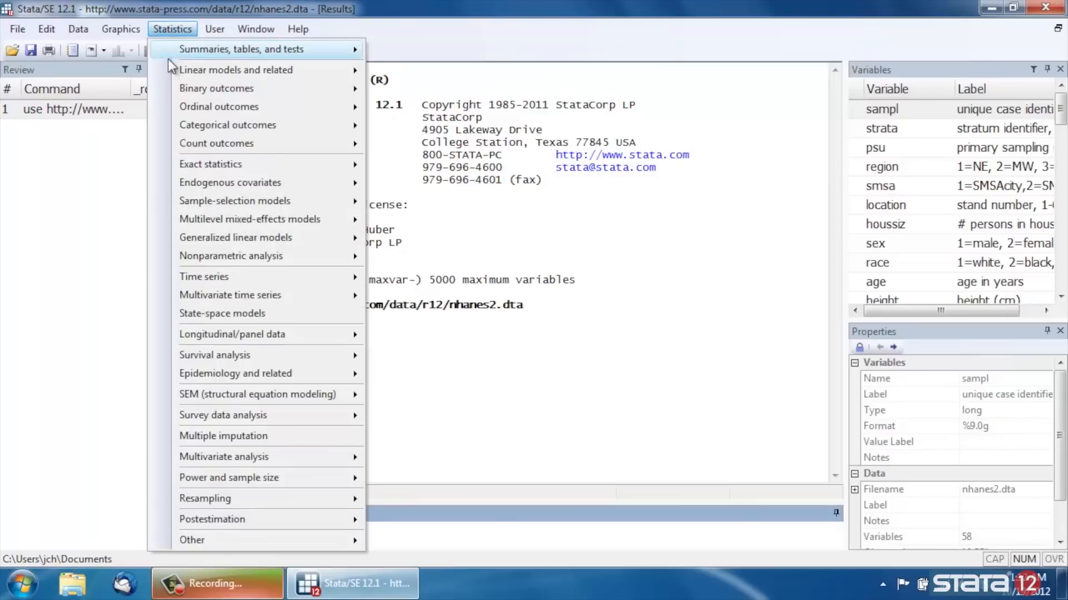
mouse_move(235, 69)
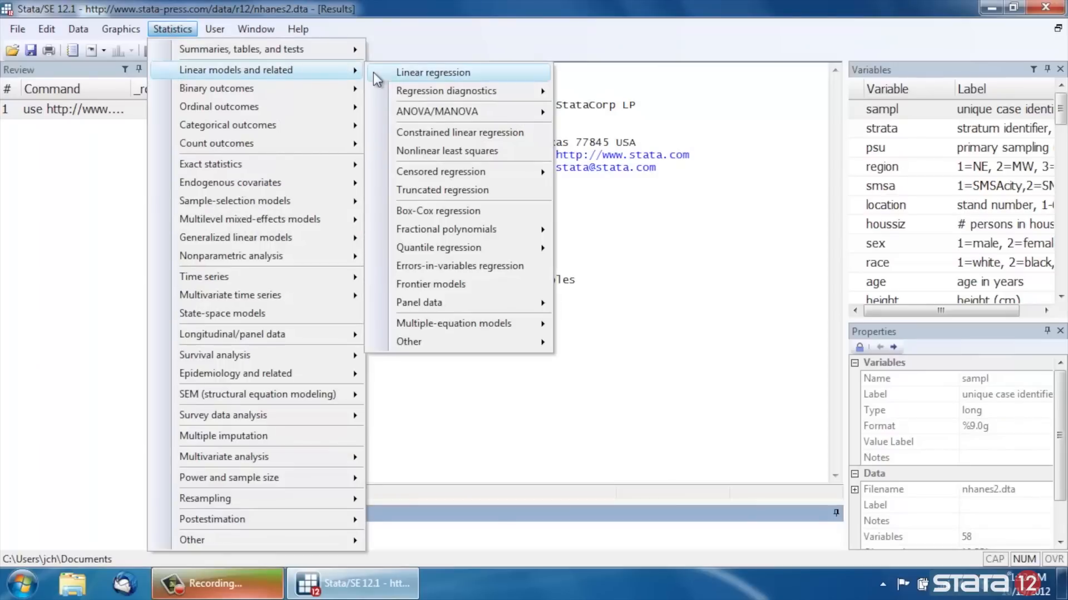
click(432, 72)
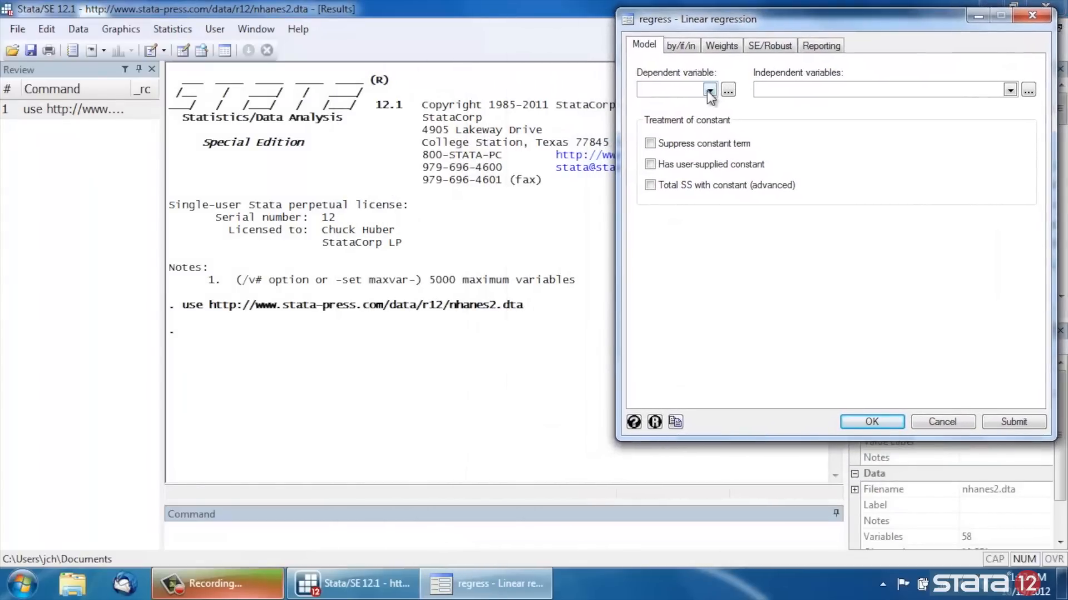
click(711, 89)
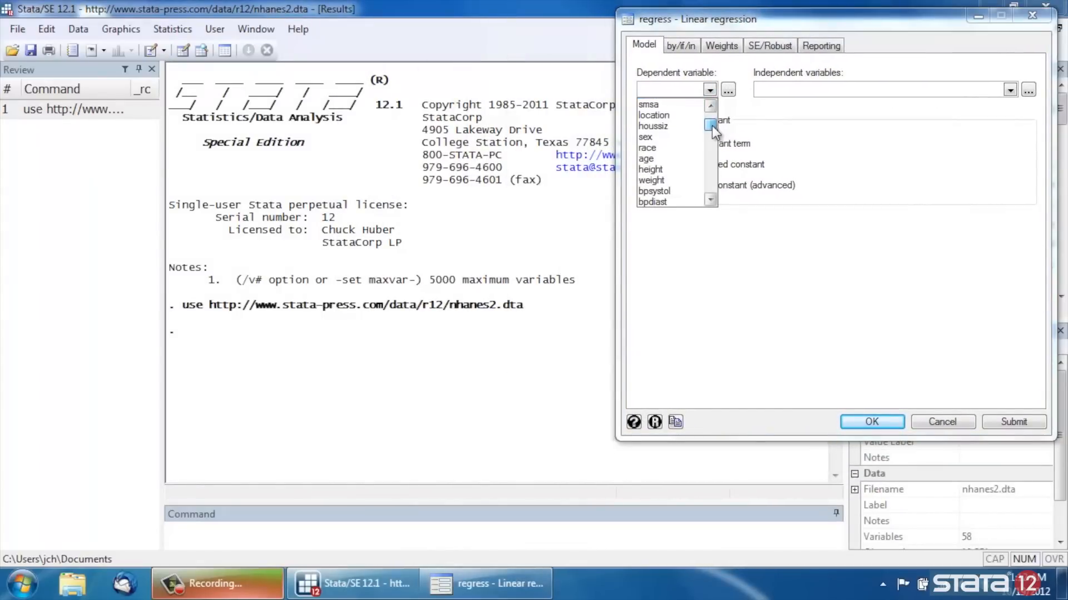
click(653, 191)
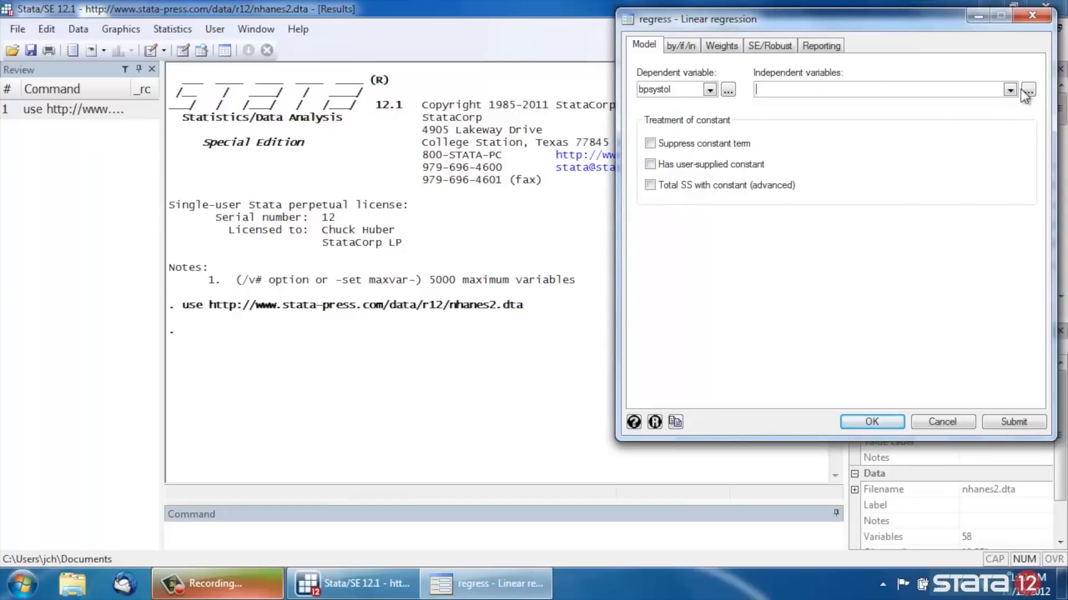
- Add sex as a factor variable (i.sex) to the independent variables
click(1027, 89)
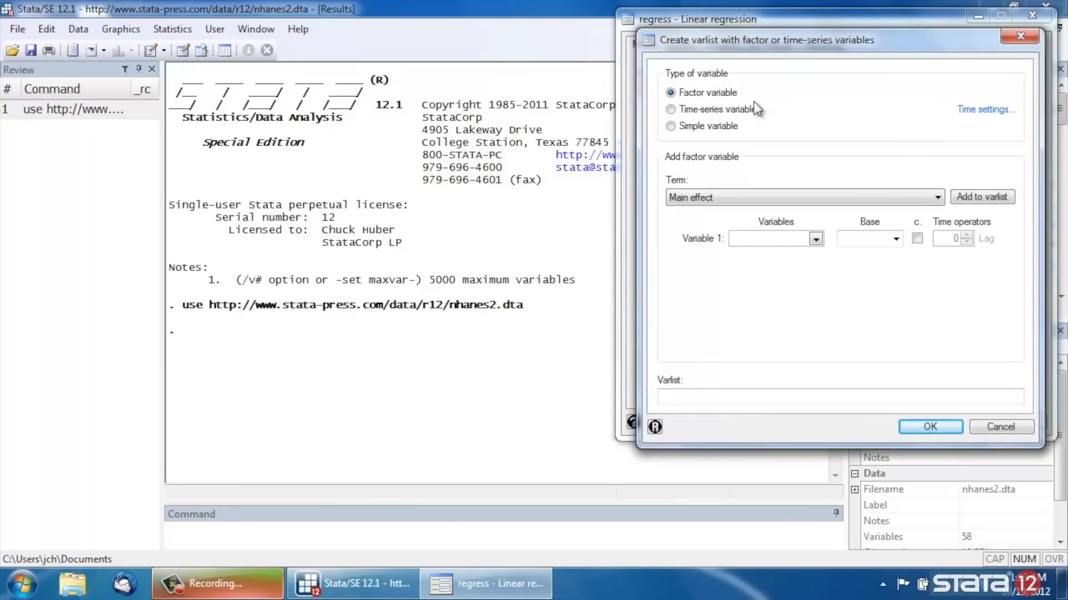
mouse_move(677, 108)
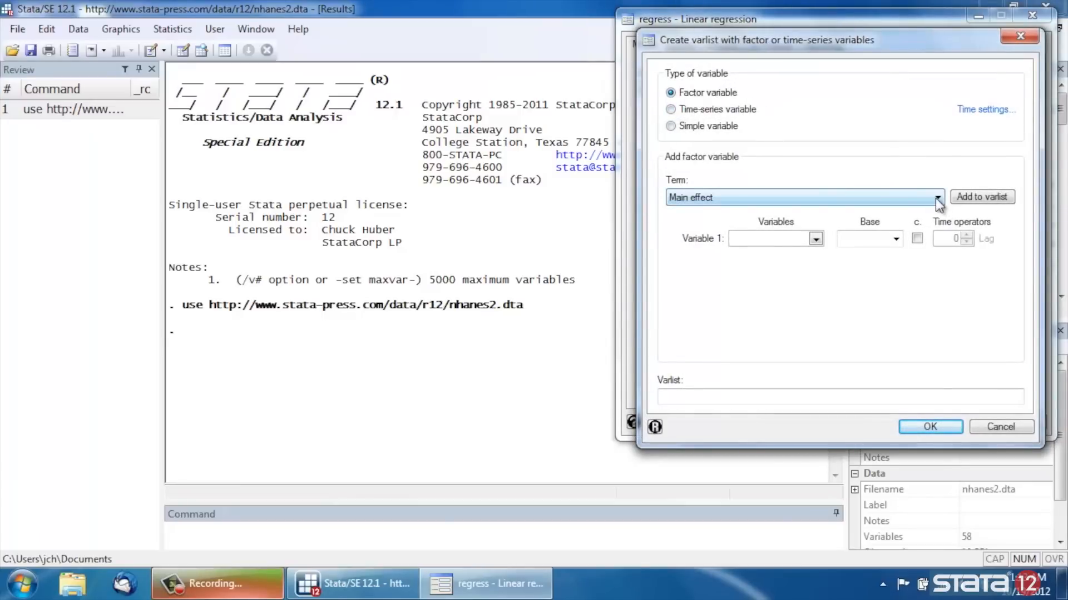
click(815, 238)
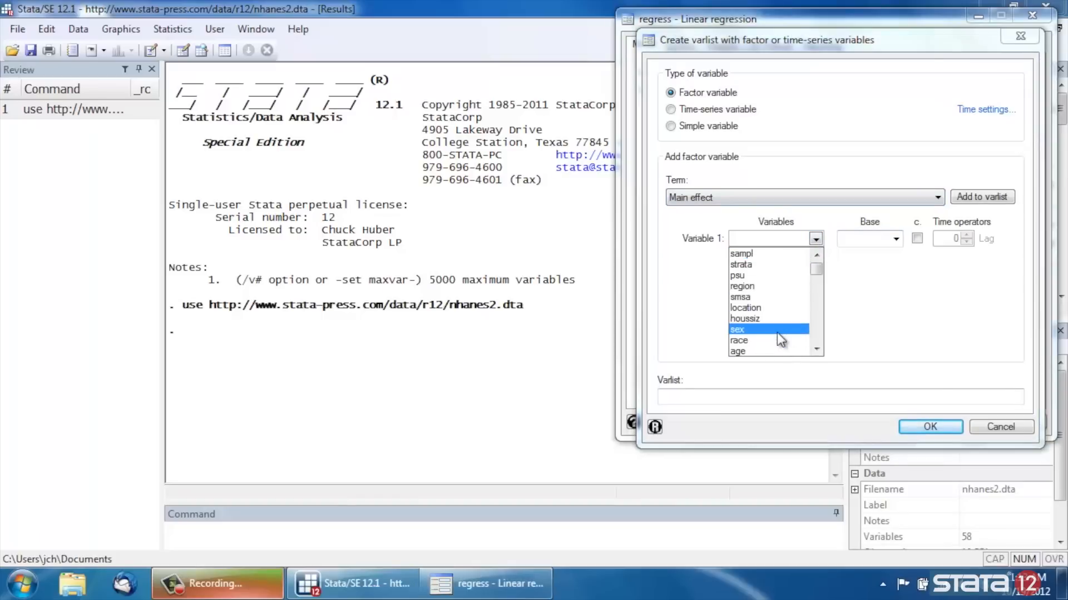
click(895, 238)
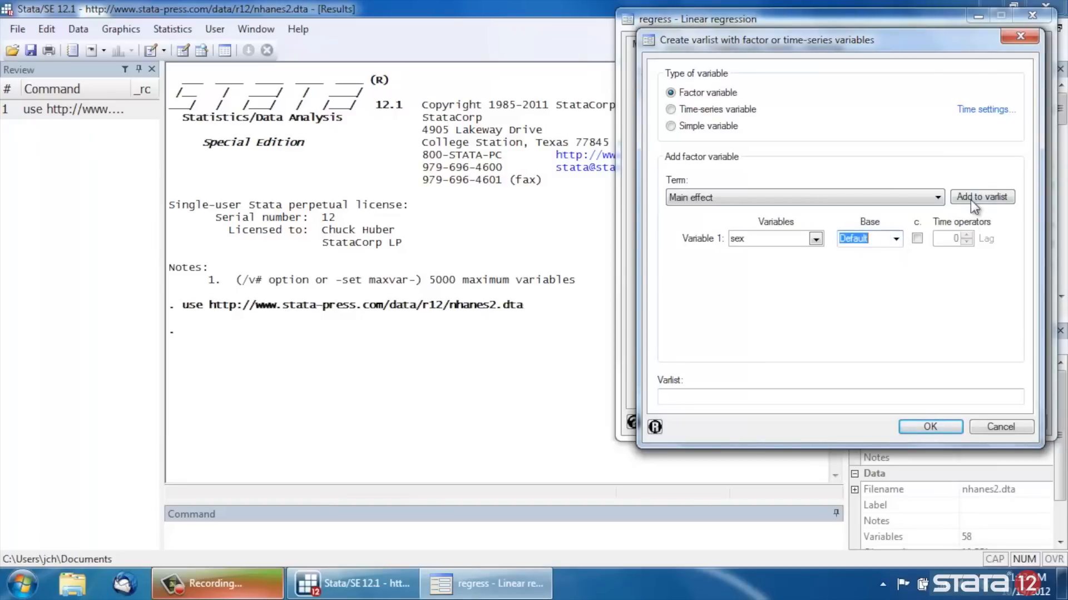
click(981, 197)
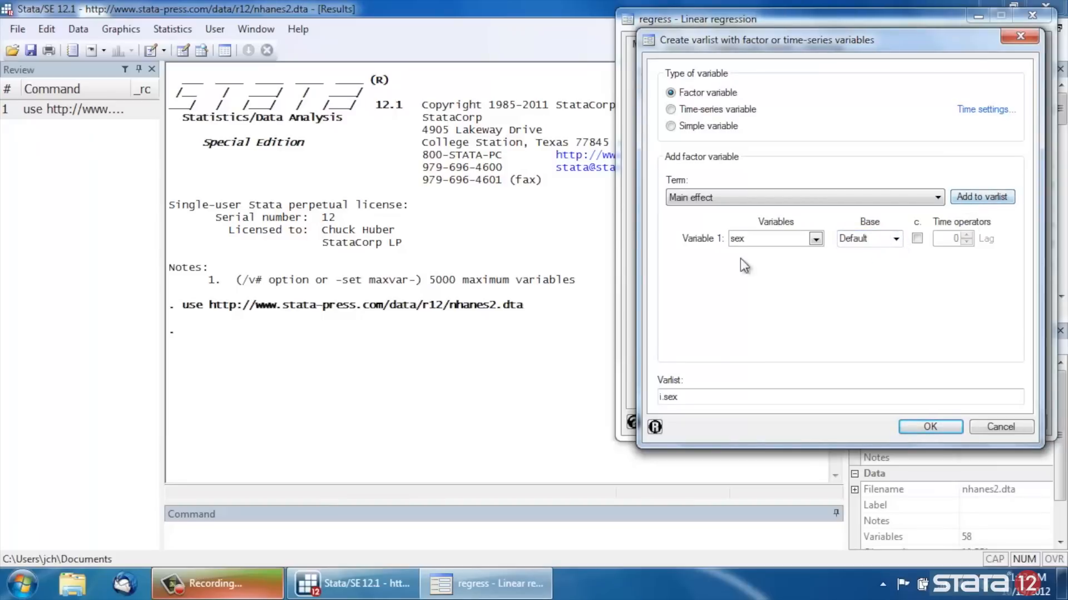
- Add age as a continuous variable and accept i.sex age as the independent variables
click(671, 125)
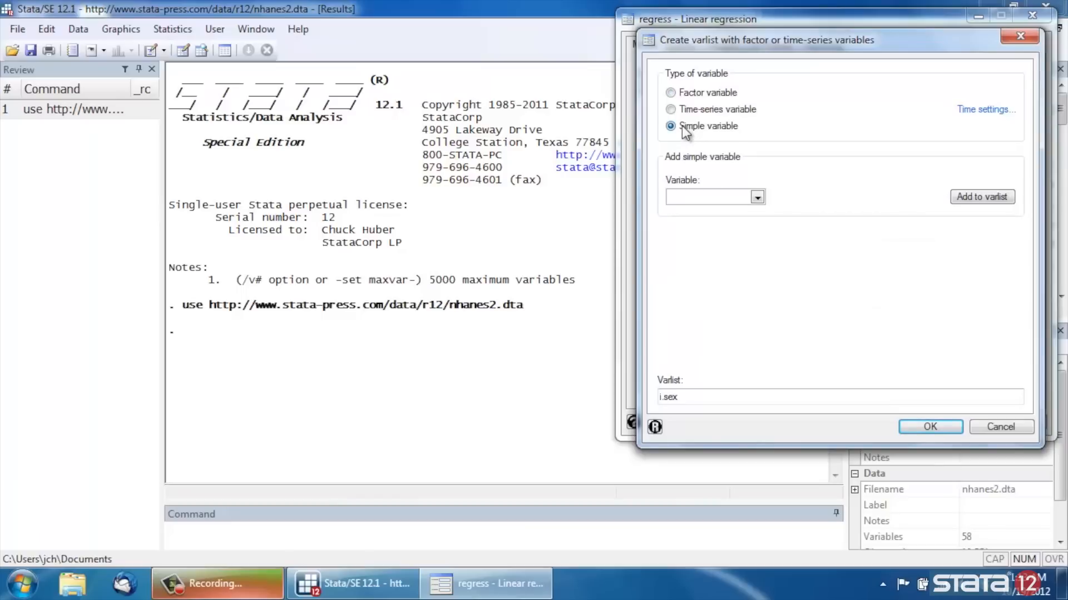
click(756, 197)
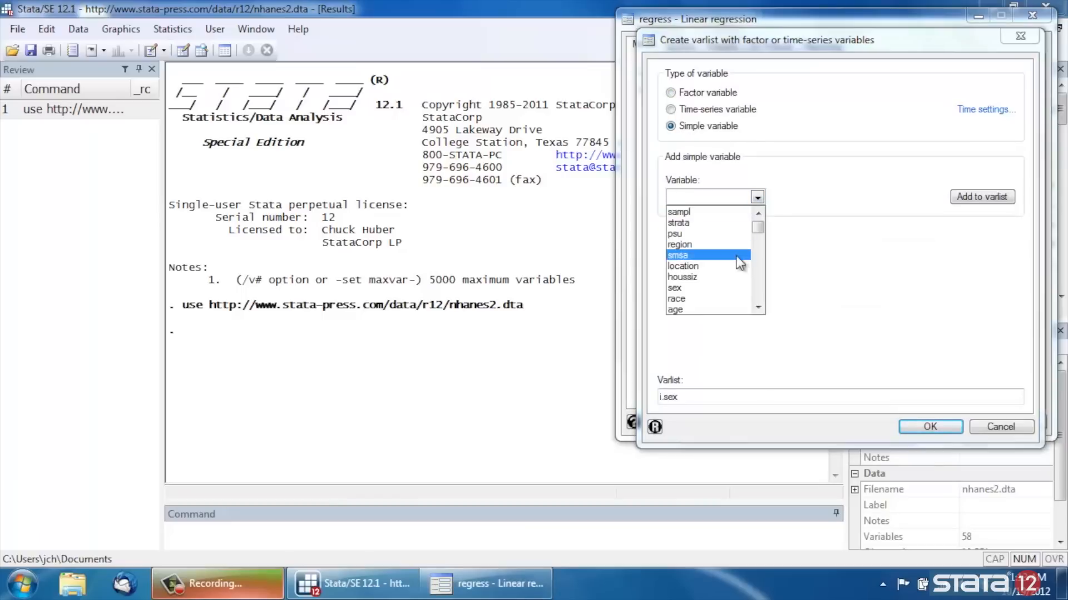
click(675, 309)
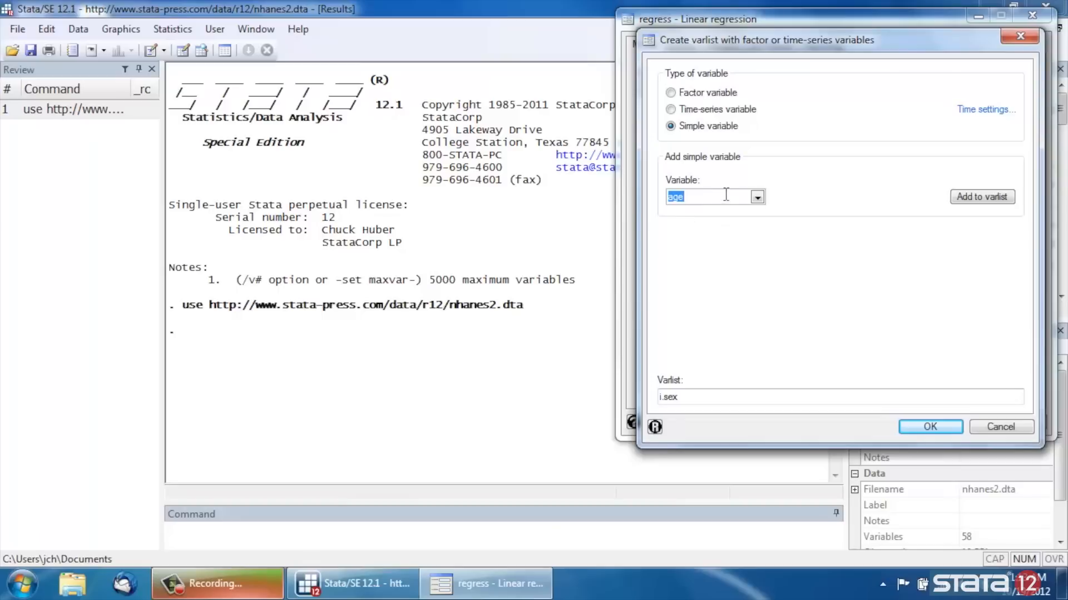
click(981, 197)
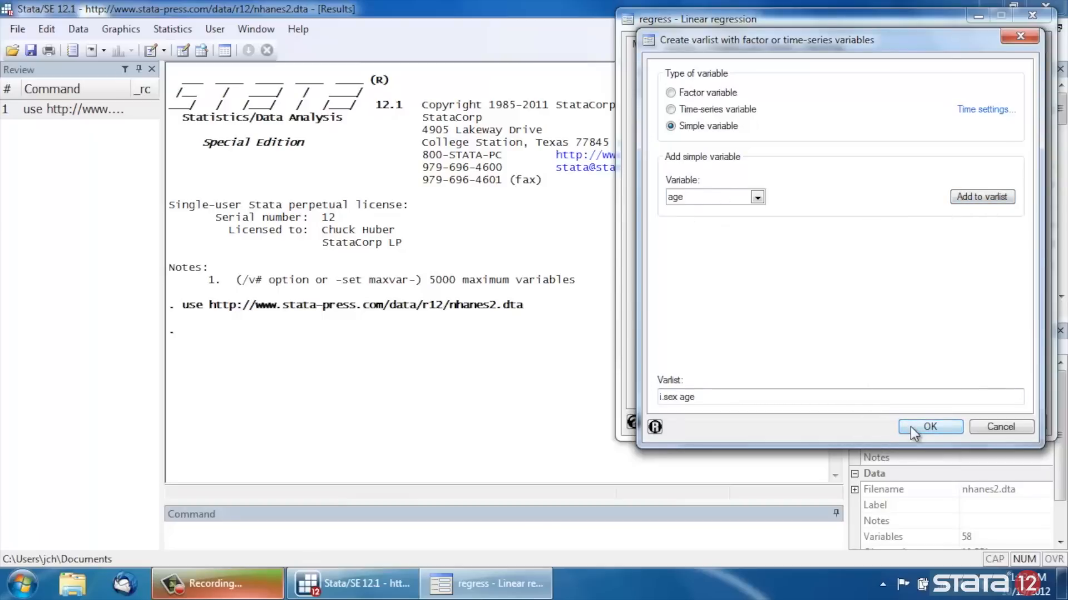
click(930, 427)
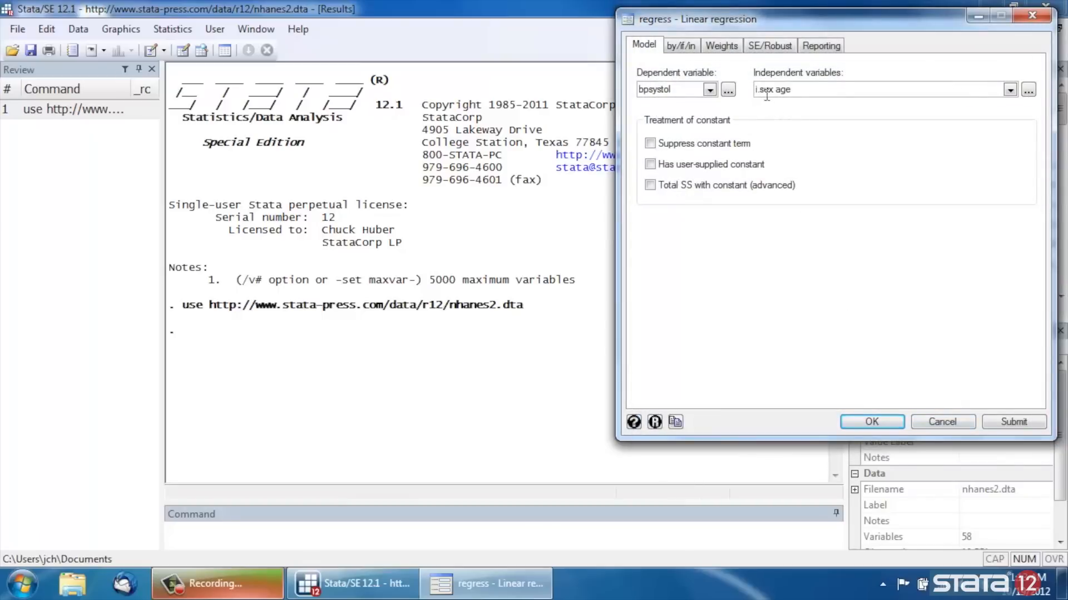
mouse_move(770, 108)
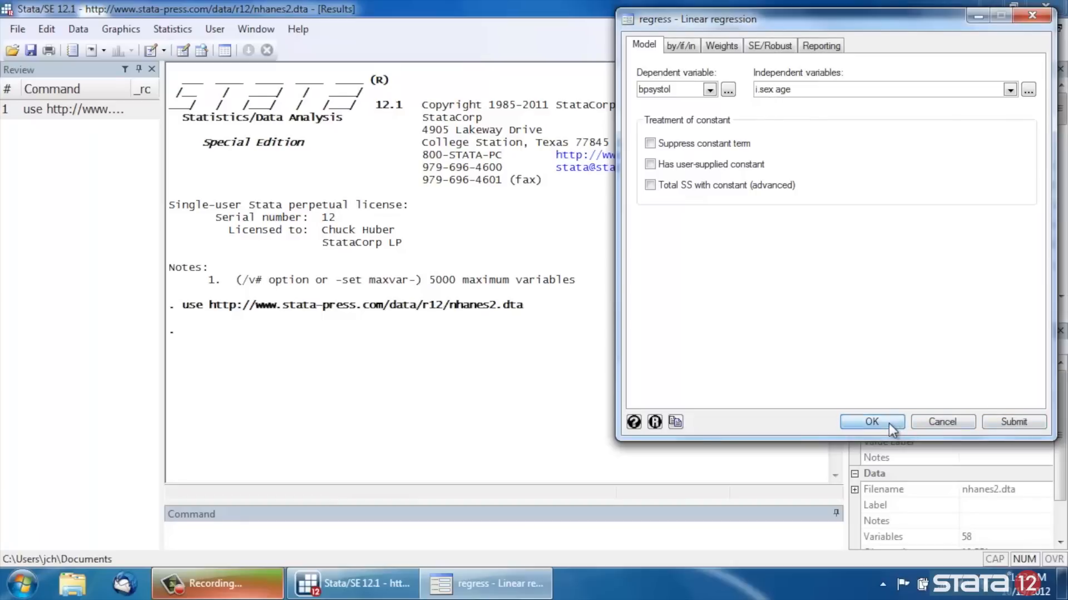
- Run regress bpsystol i.sex age and view the results table
click(872, 422)
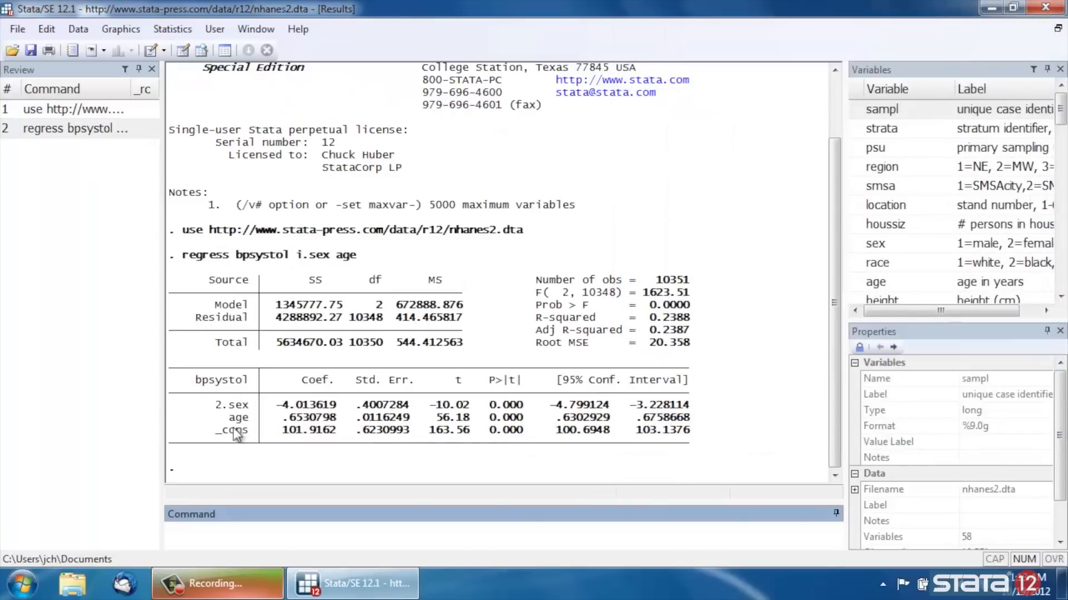
mouse_move(270, 427)
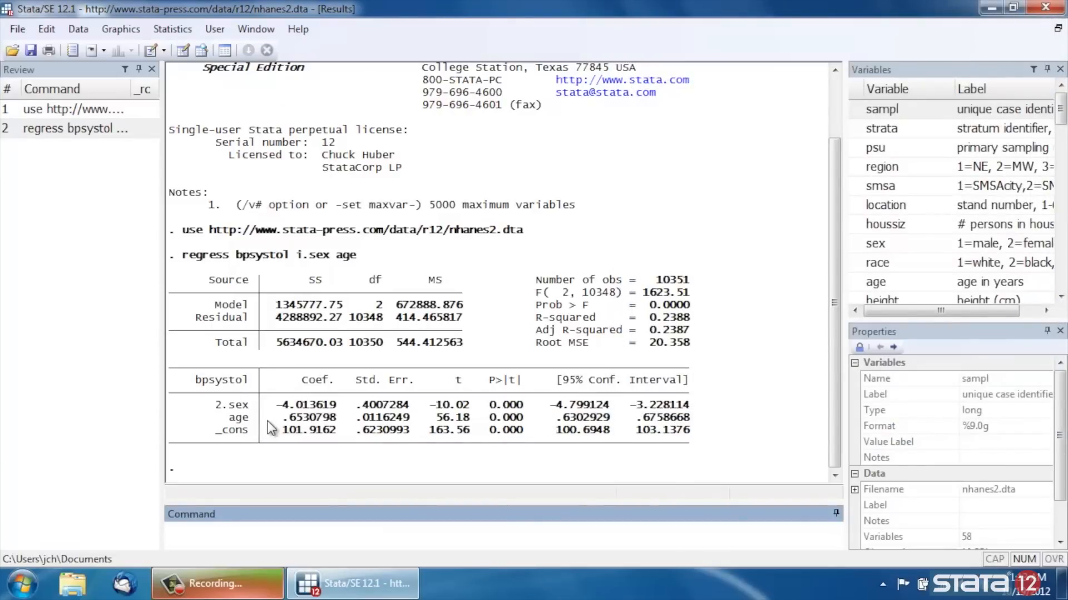
mouse_move(282, 394)
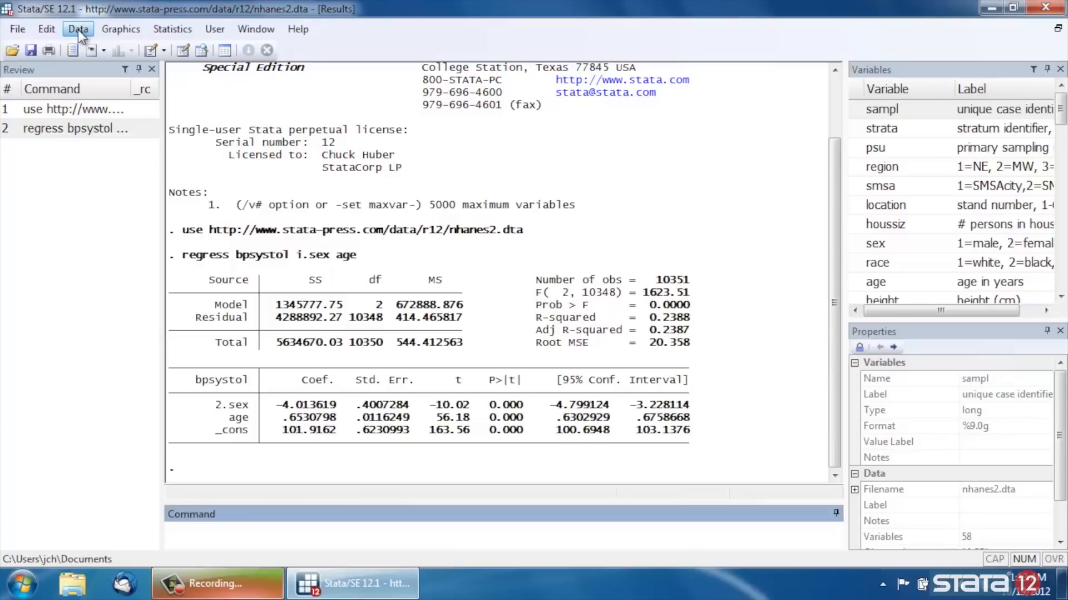
- Bring up the hand calculator from the Data menu and its expression builder
click(78, 29)
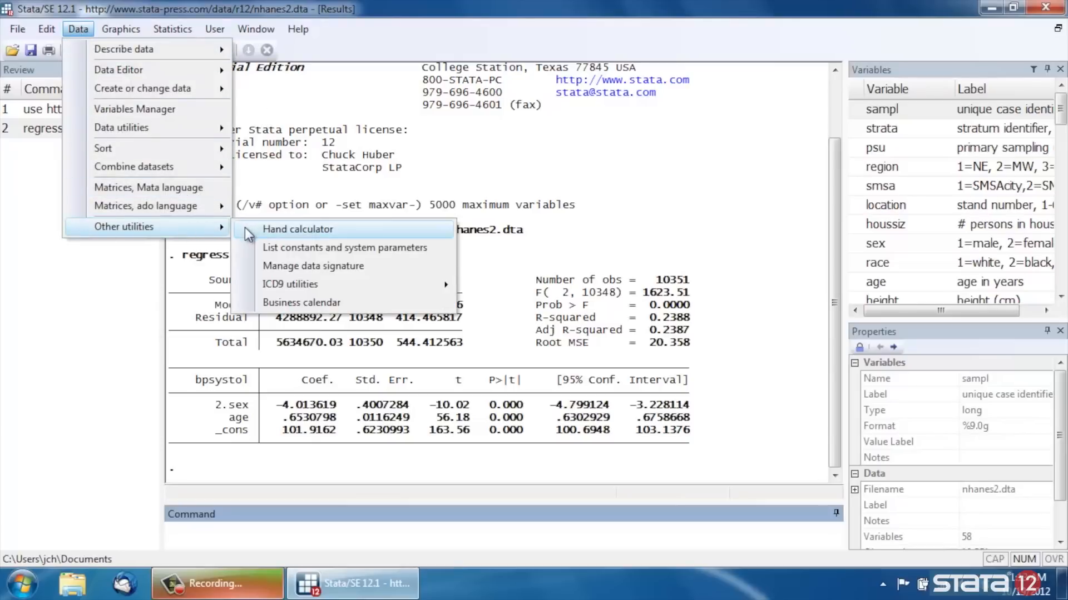
click(298, 229)
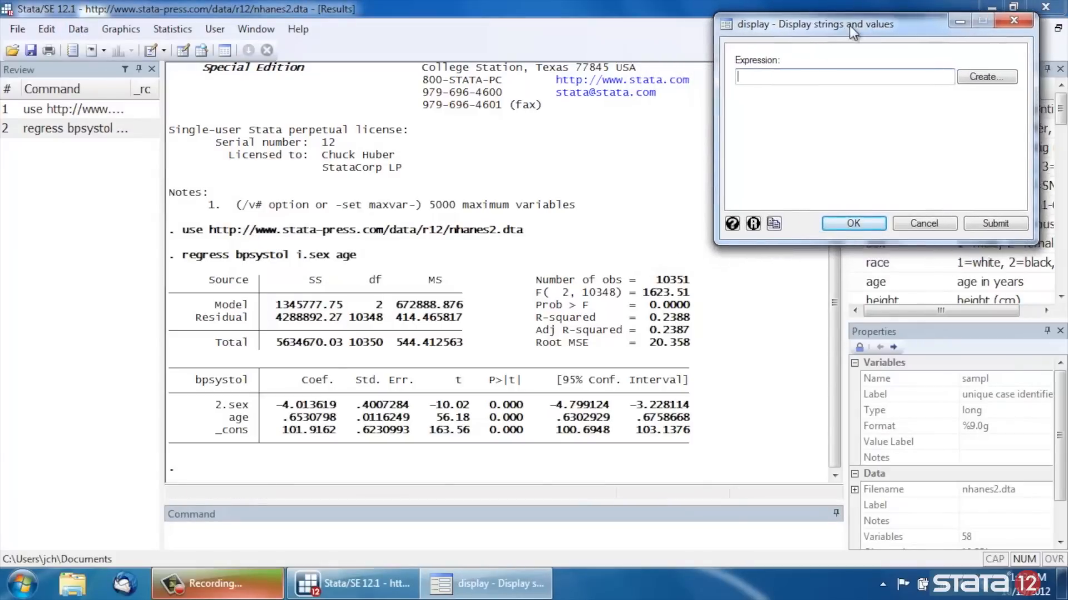
click(986, 77)
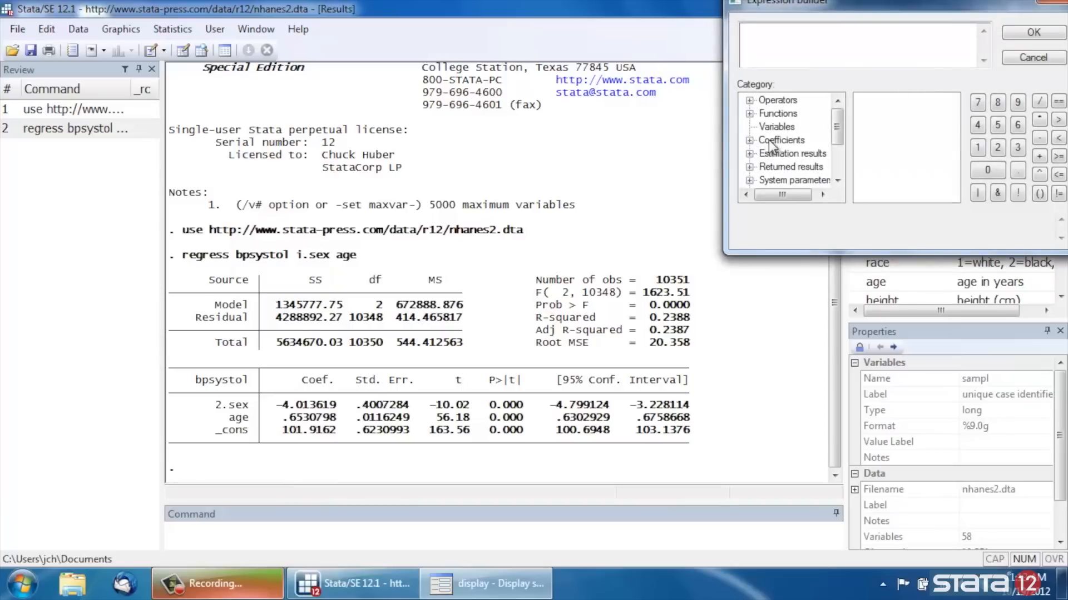
- Build the expression _b[_cons] + _b[2.sex] + _b[age]*30 from the regression coefficients
click(748, 140)
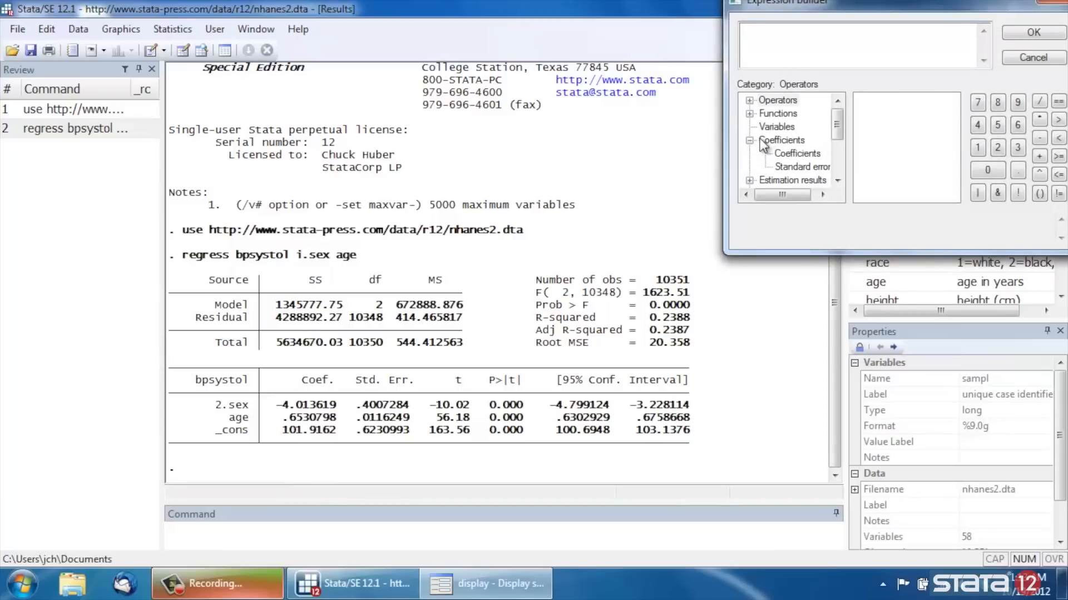
click(798, 153)
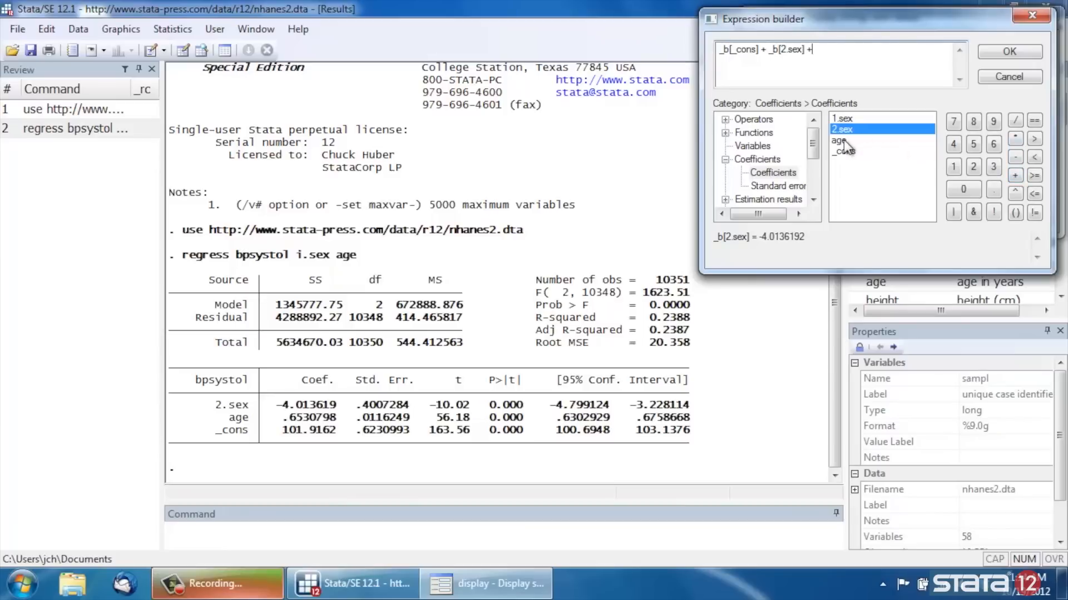
double_click(839, 140)
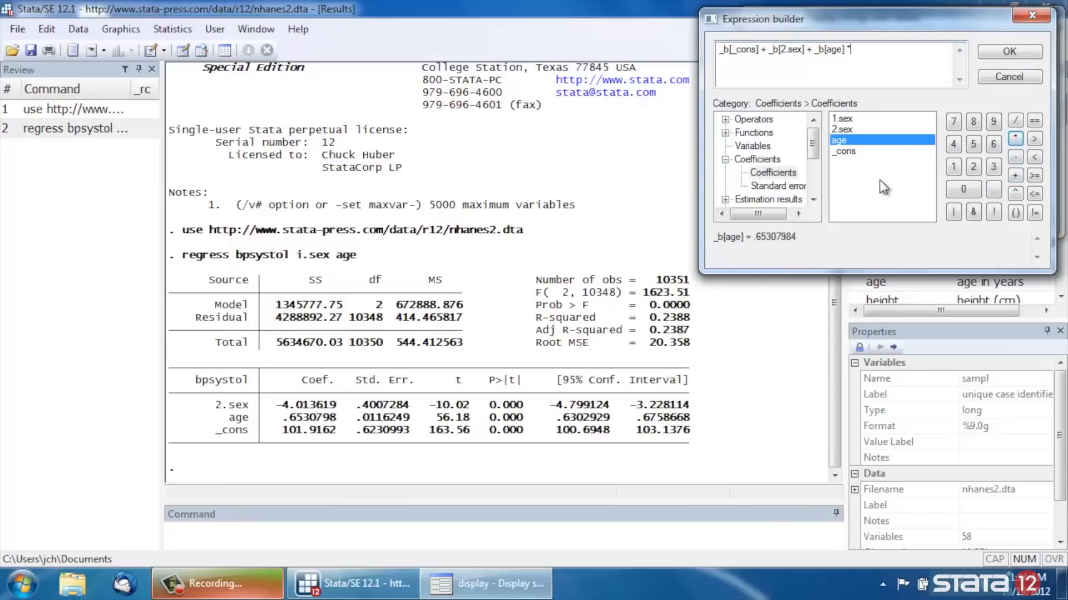
text(30)
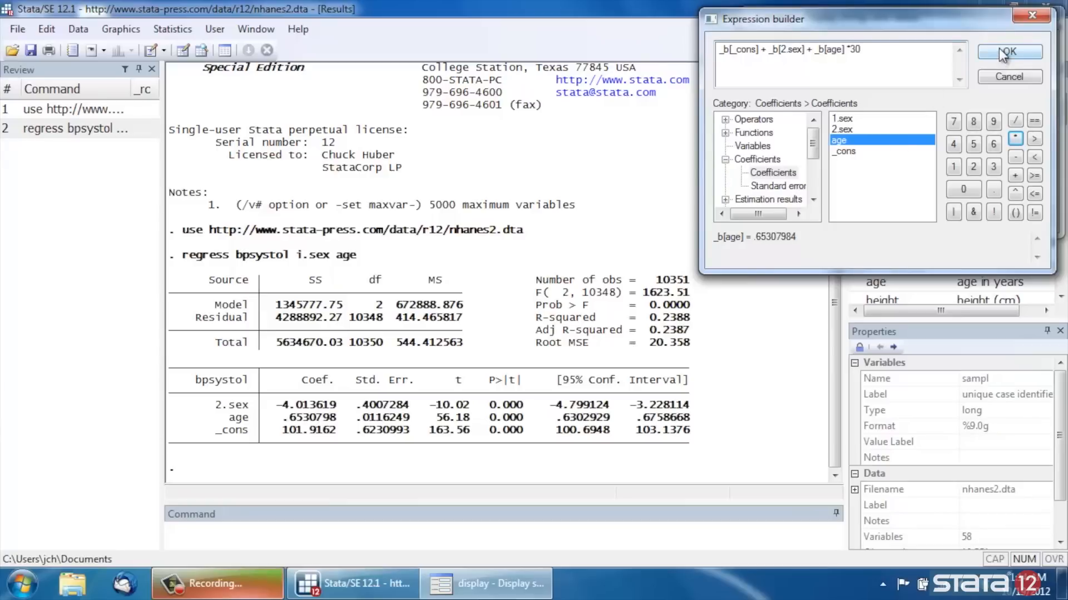
click(1009, 52)
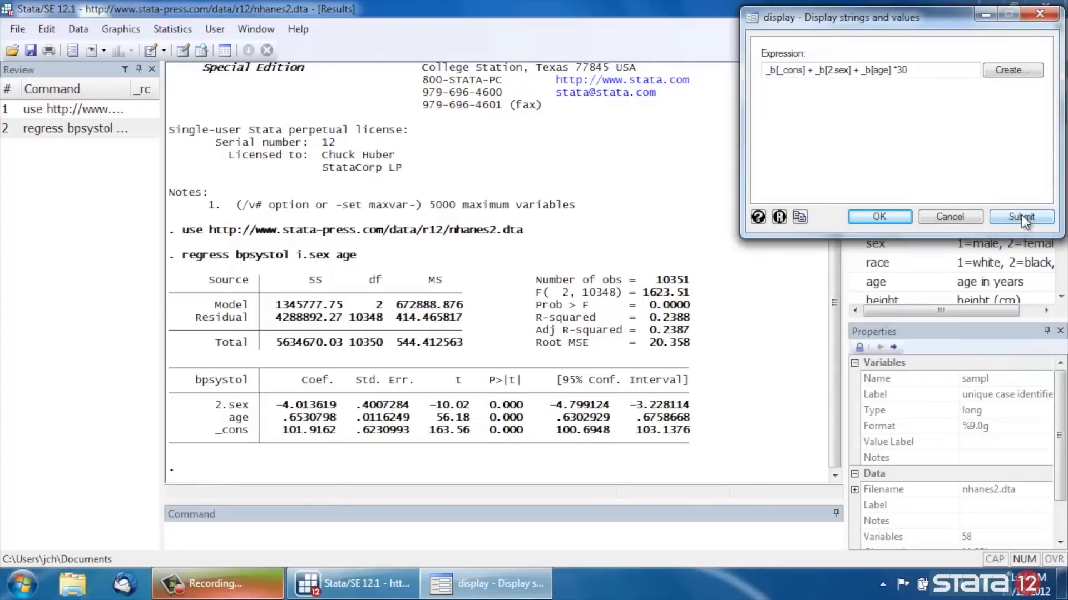
- Evaluate the expression to get 117.49494 and close the calculator
click(1021, 217)
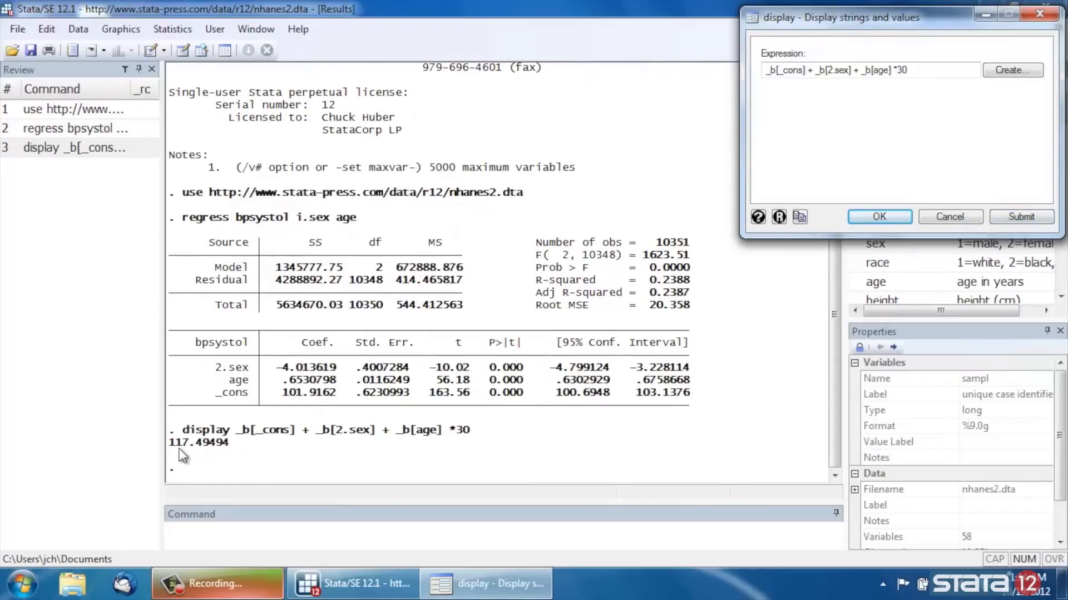
mouse_move(245, 457)
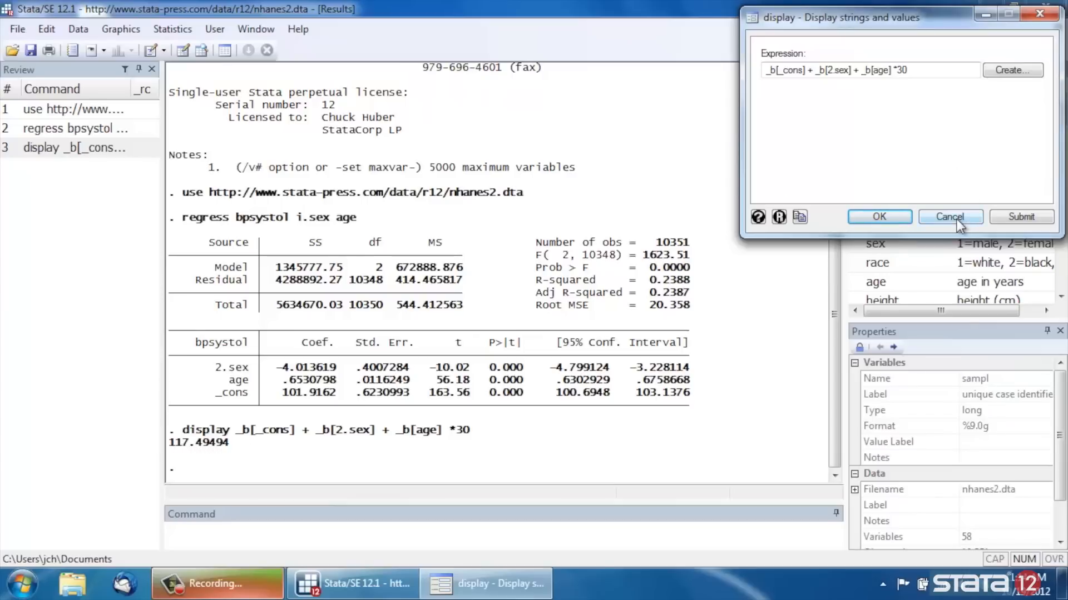
click(949, 217)
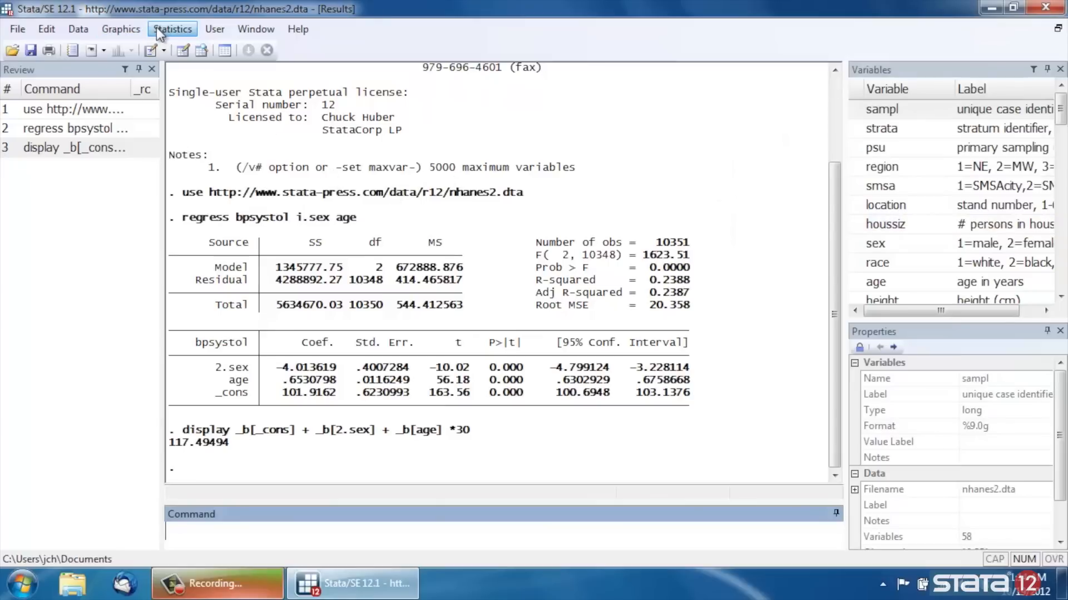
- Open the margins dialog via Statistics > Postestimation
click(172, 29)
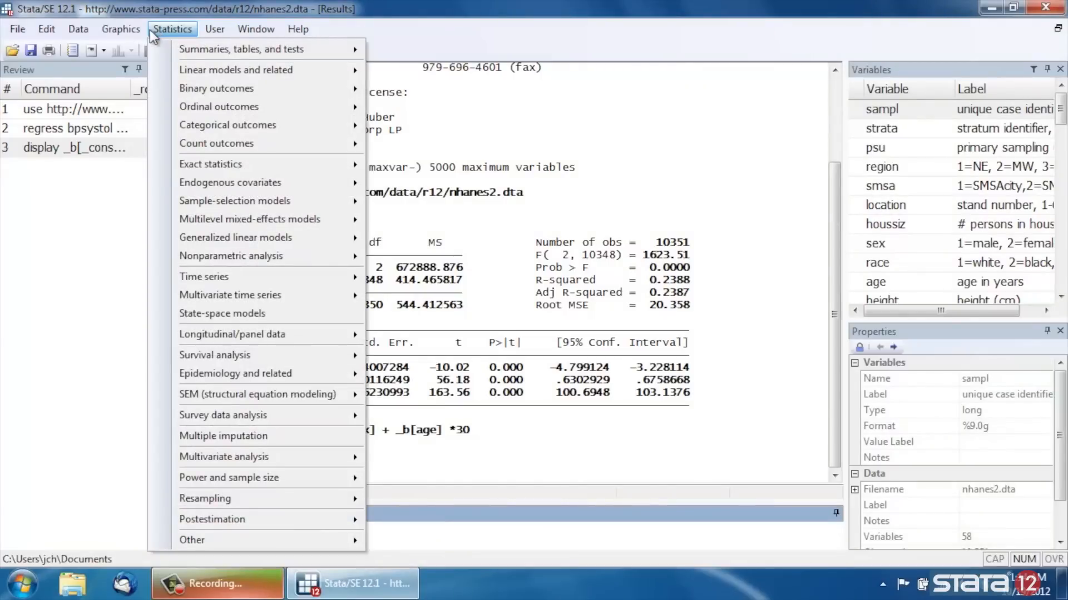
mouse_move(162, 352)
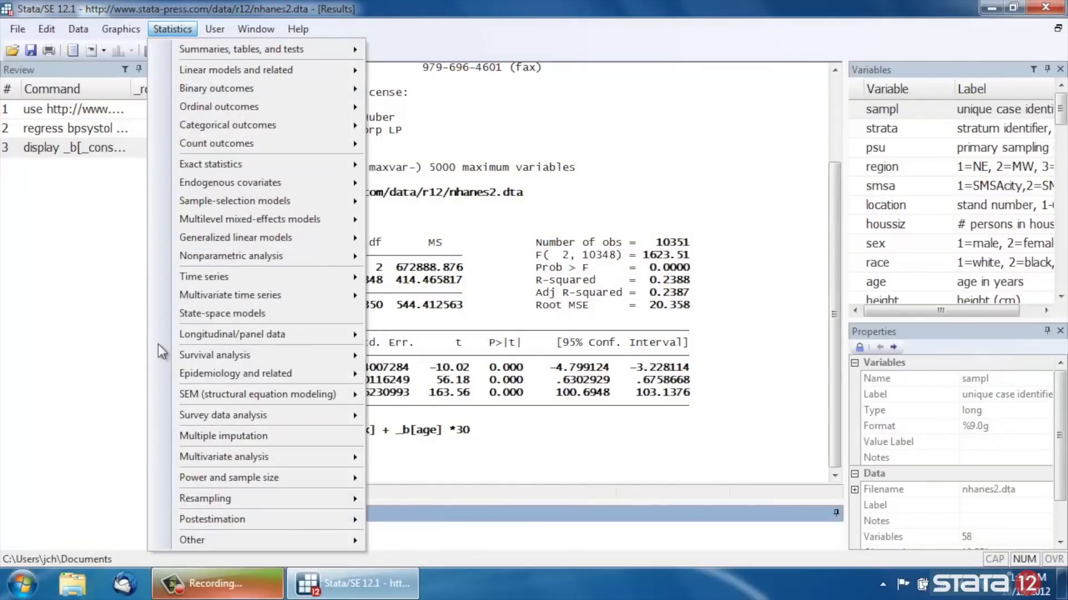
mouse_move(211, 520)
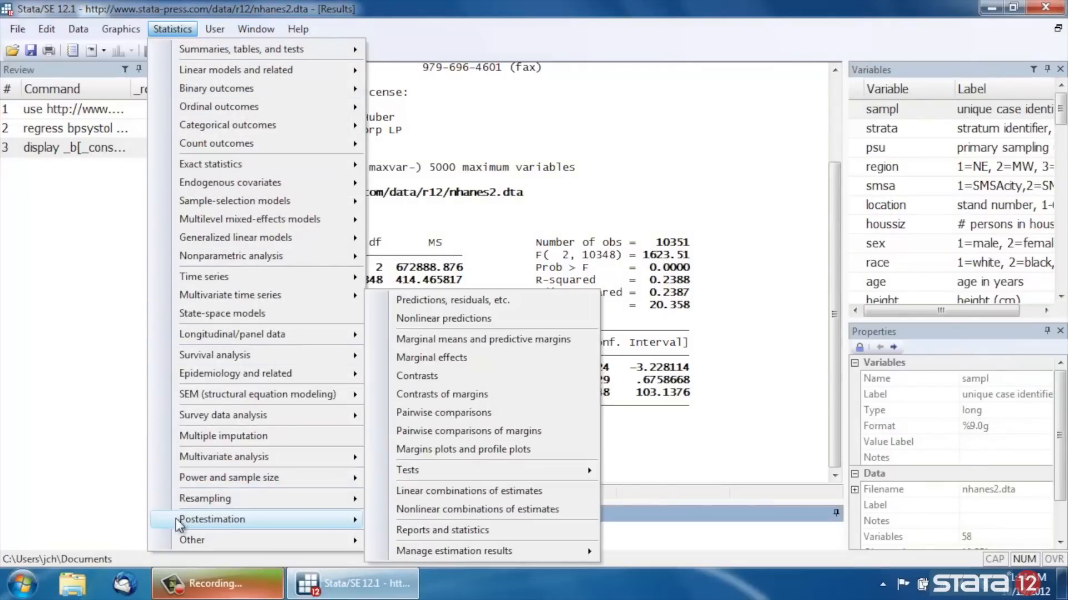
mouse_move(484, 339)
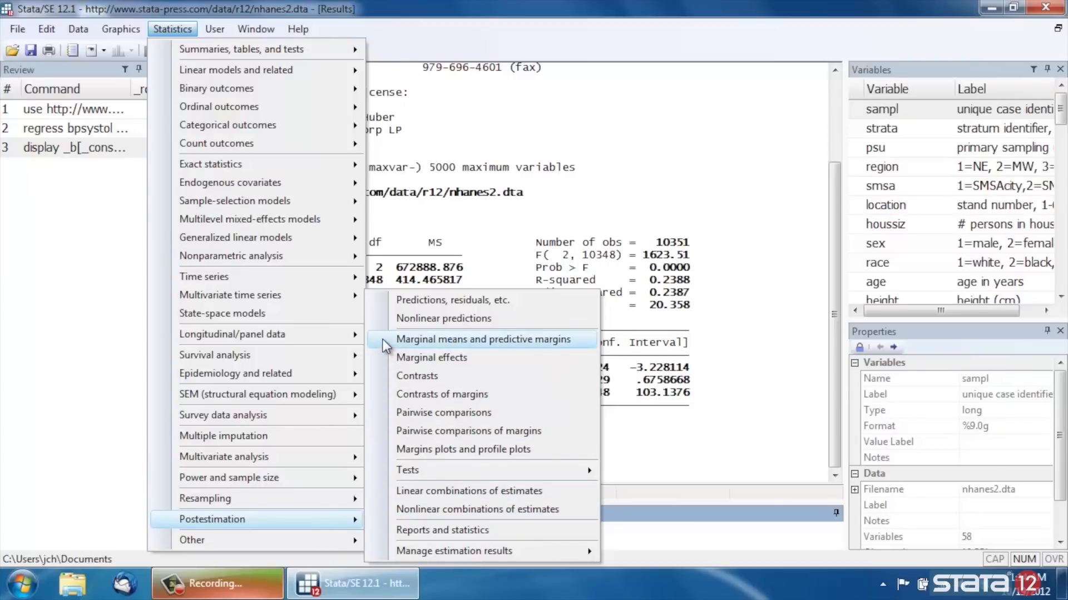
click(484, 339)
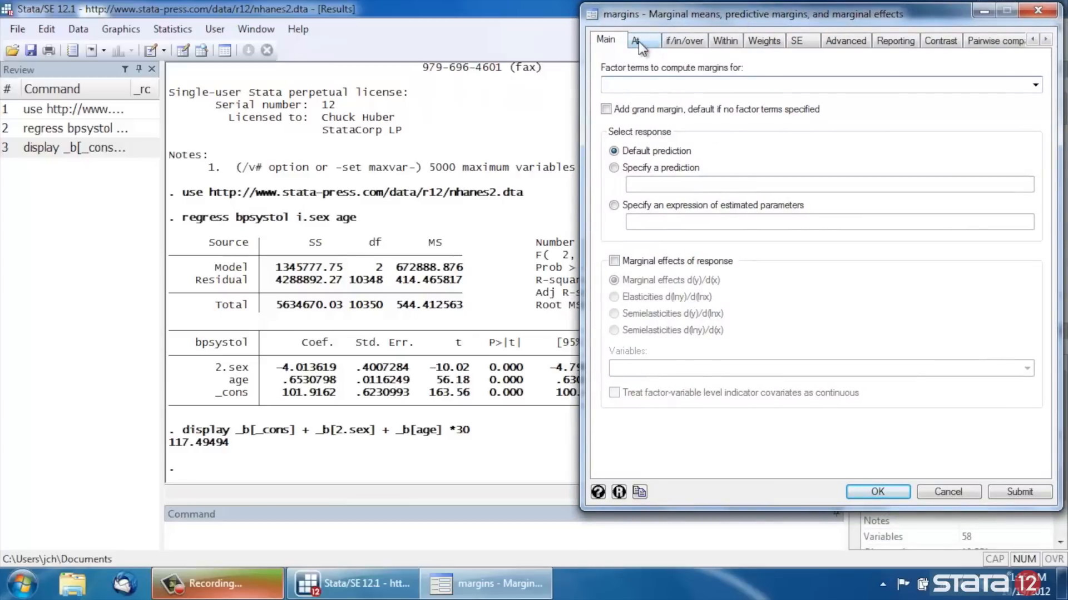
- Create an at-specification fixing sex=2 and age=30 for margins
click(635, 40)
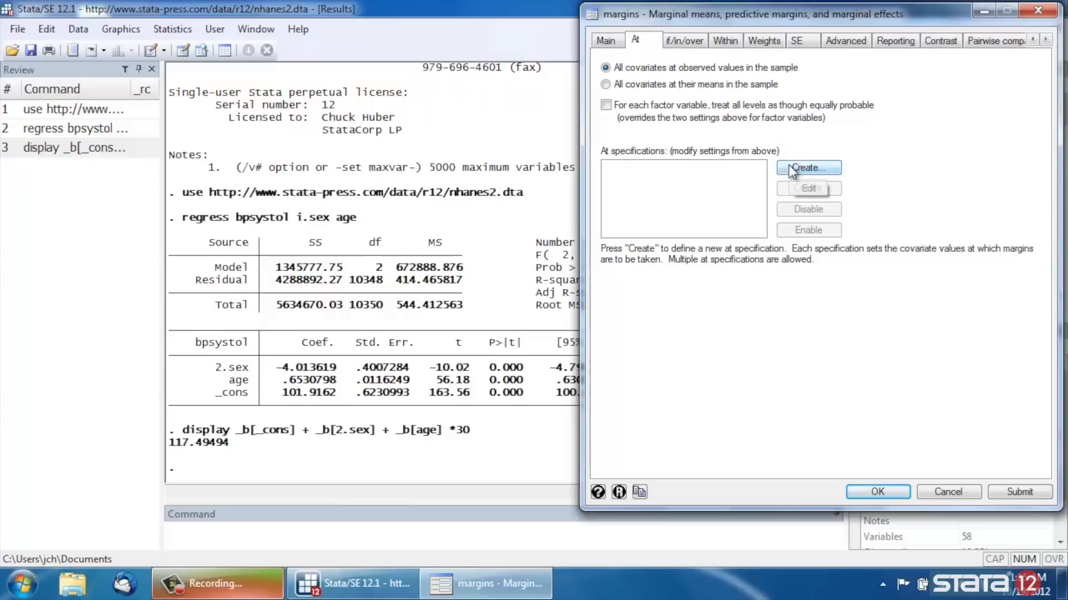
click(808, 168)
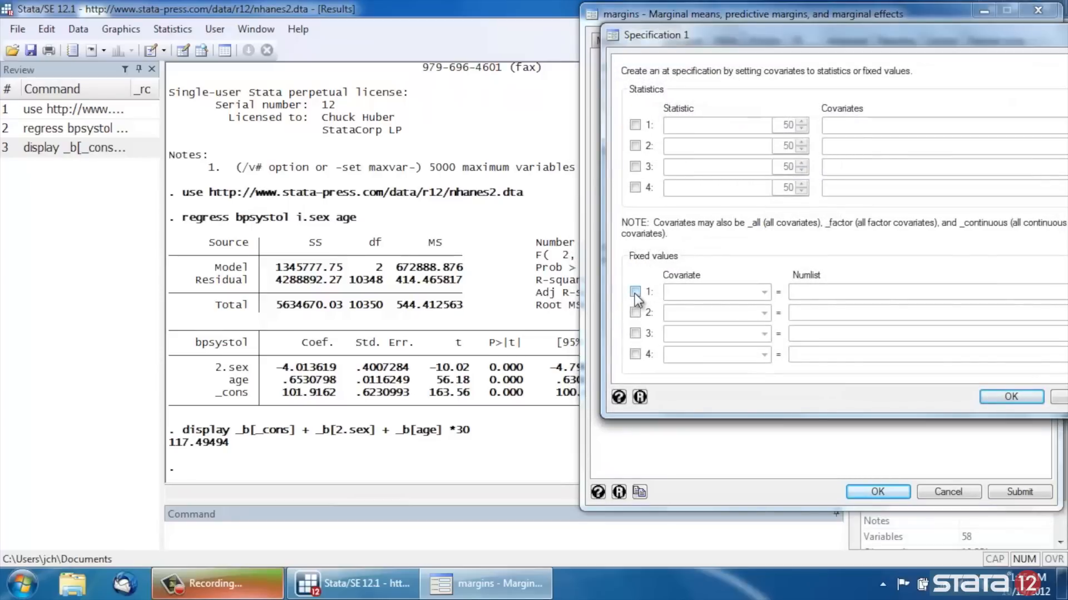
click(763, 291)
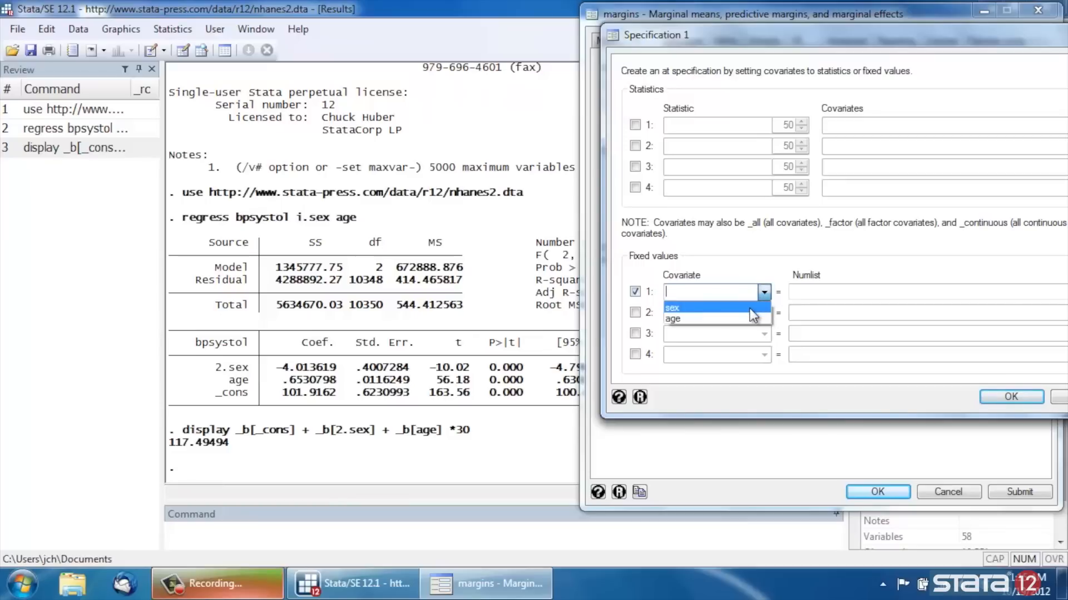
click(673, 307)
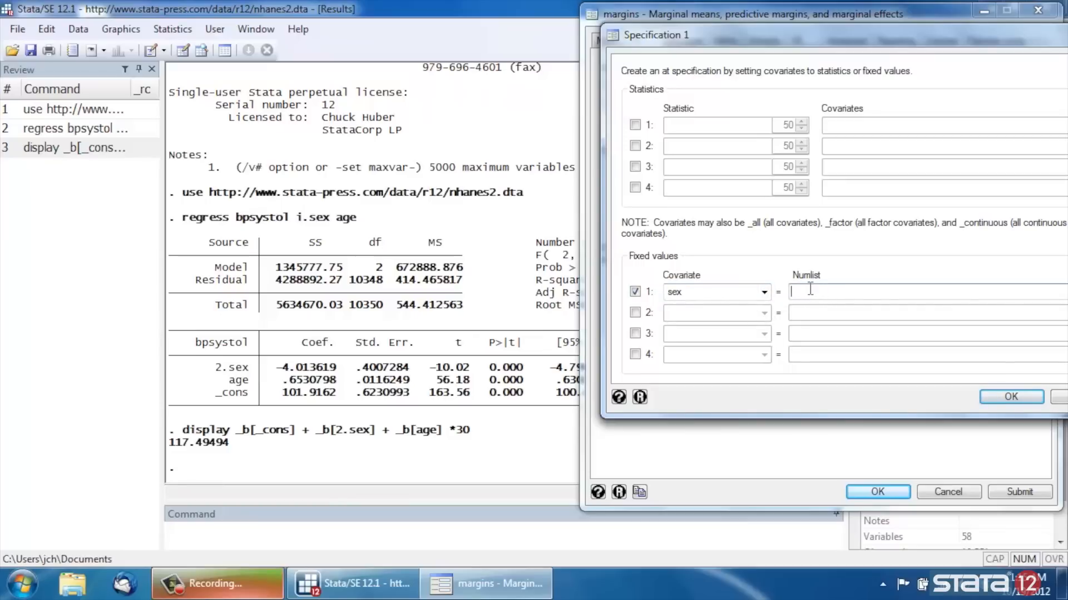
text(2)
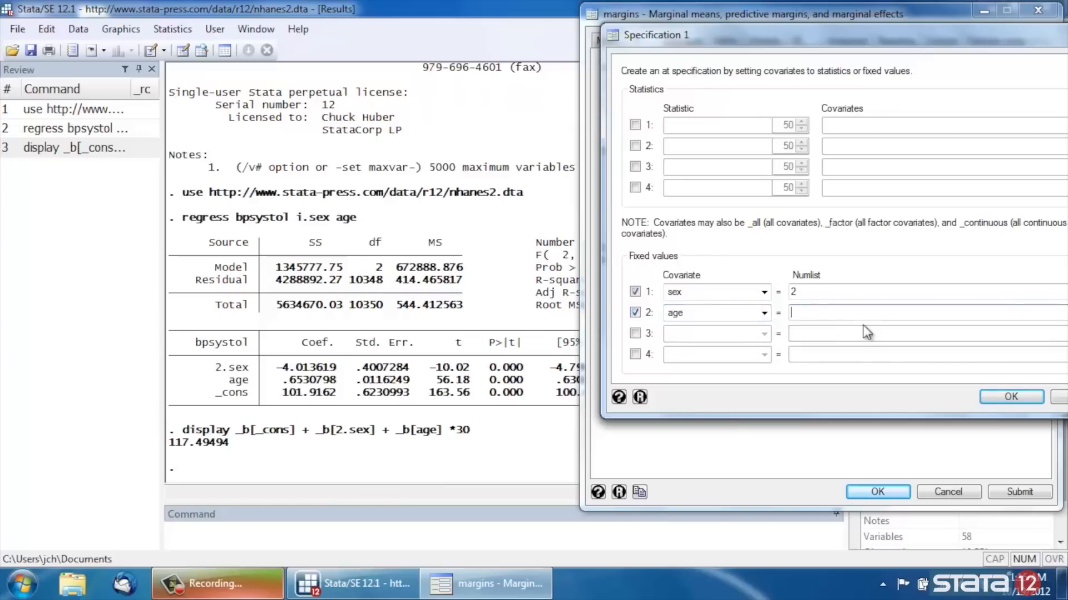
text(30)
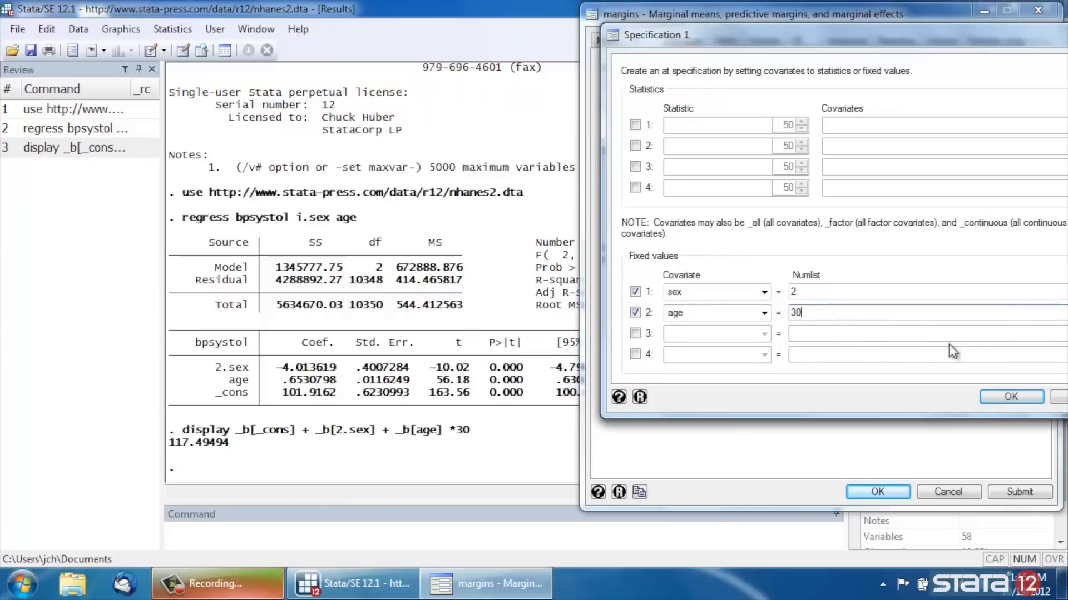
click(1011, 395)
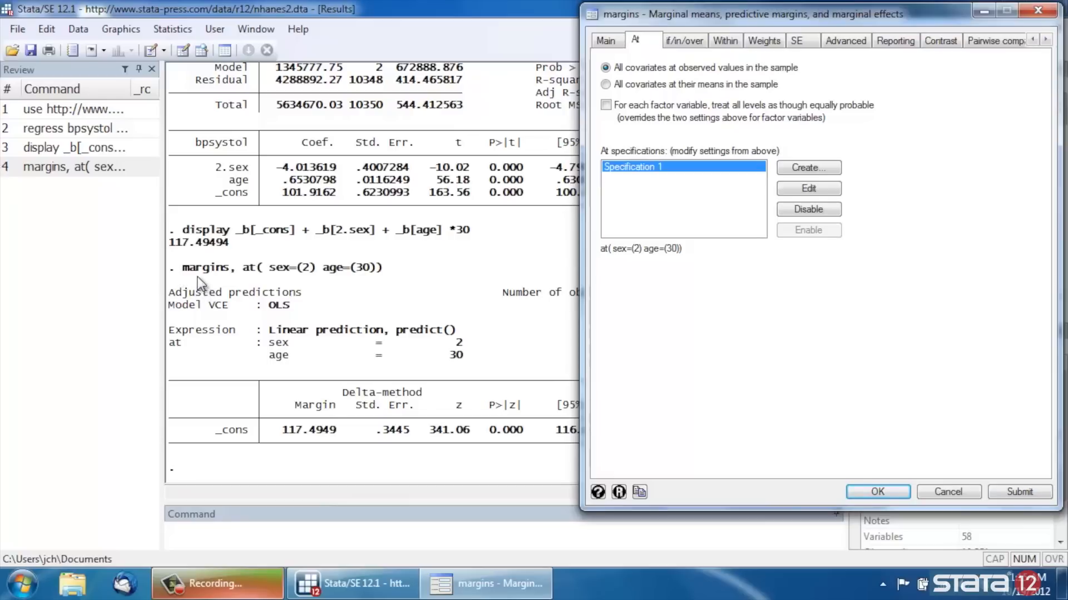
mouse_move(250, 278)
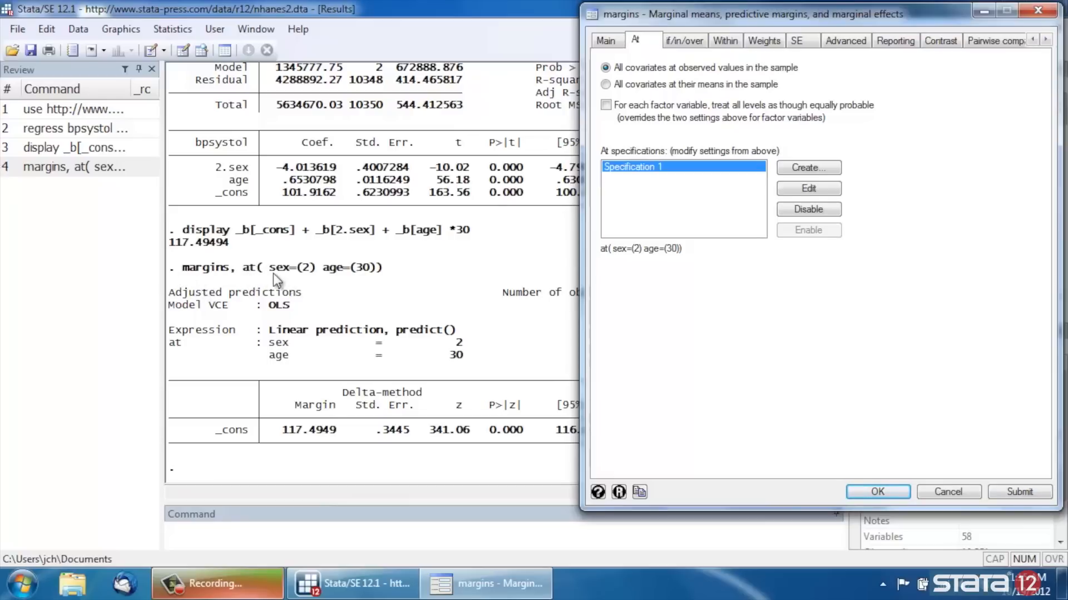
mouse_move(357, 281)
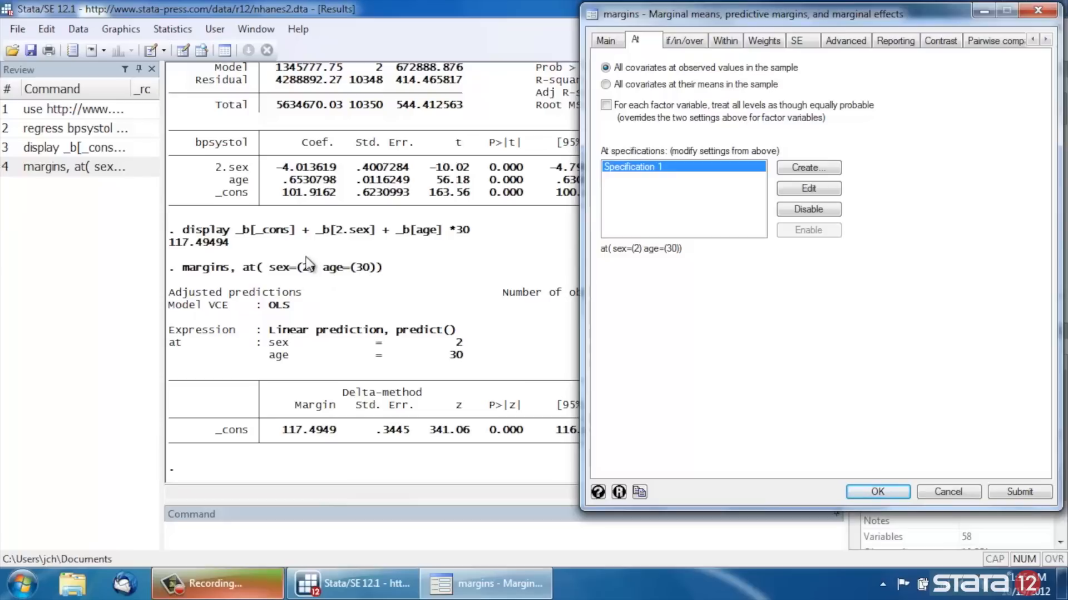
mouse_move(381, 285)
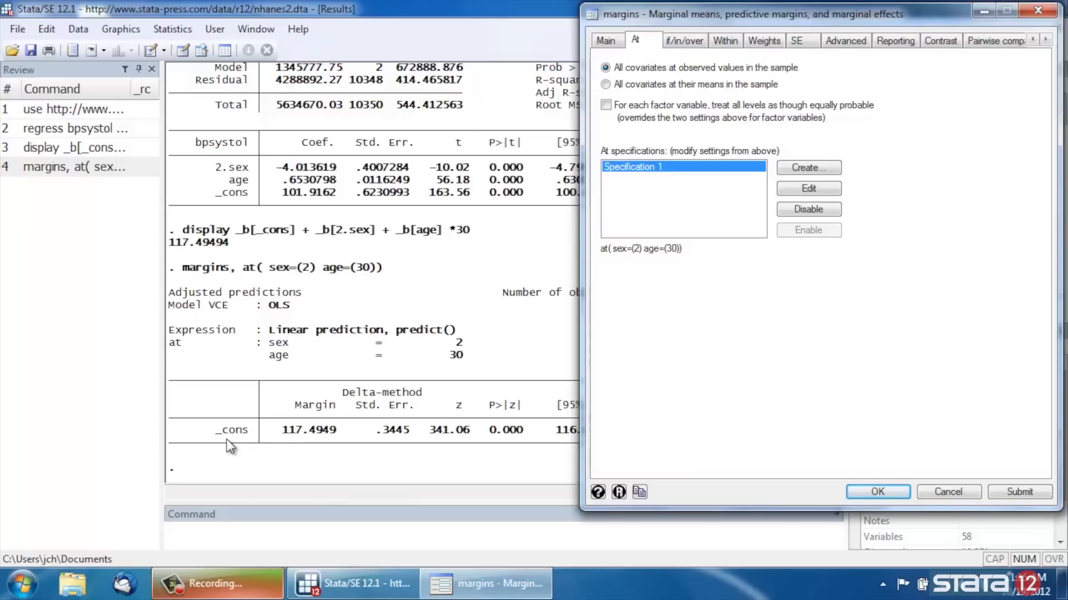
mouse_move(242, 439)
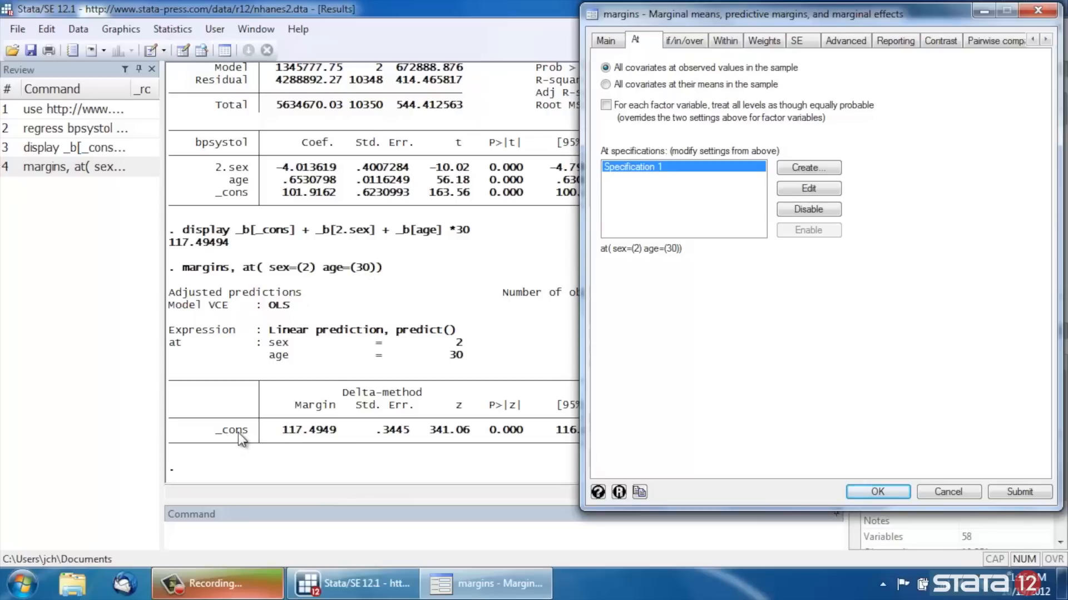
mouse_move(481, 430)
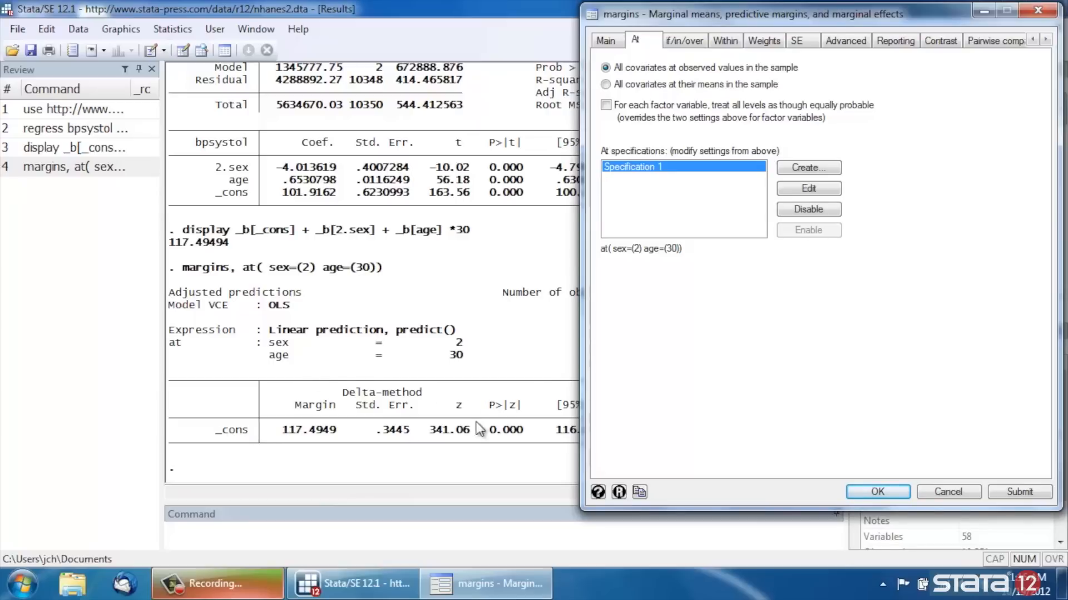
mouse_move(310, 347)
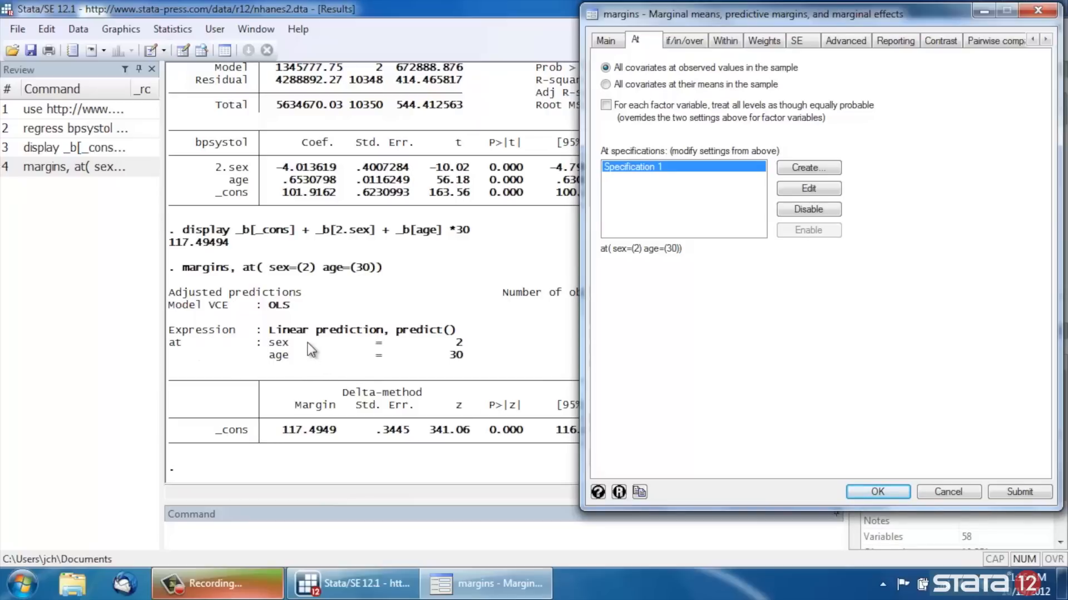
mouse_move(412, 353)
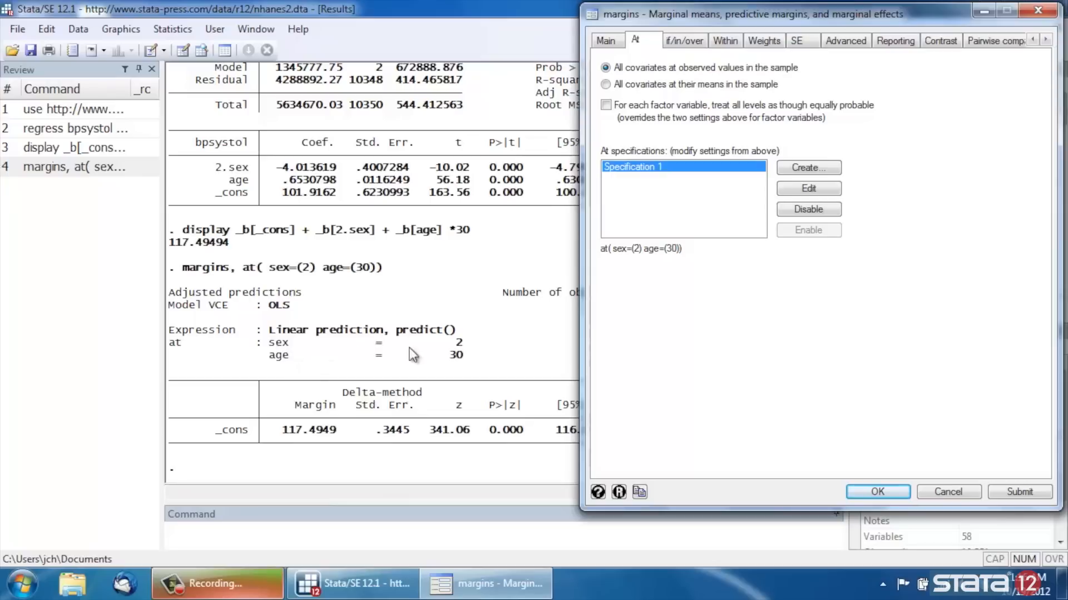
mouse_move(471, 349)
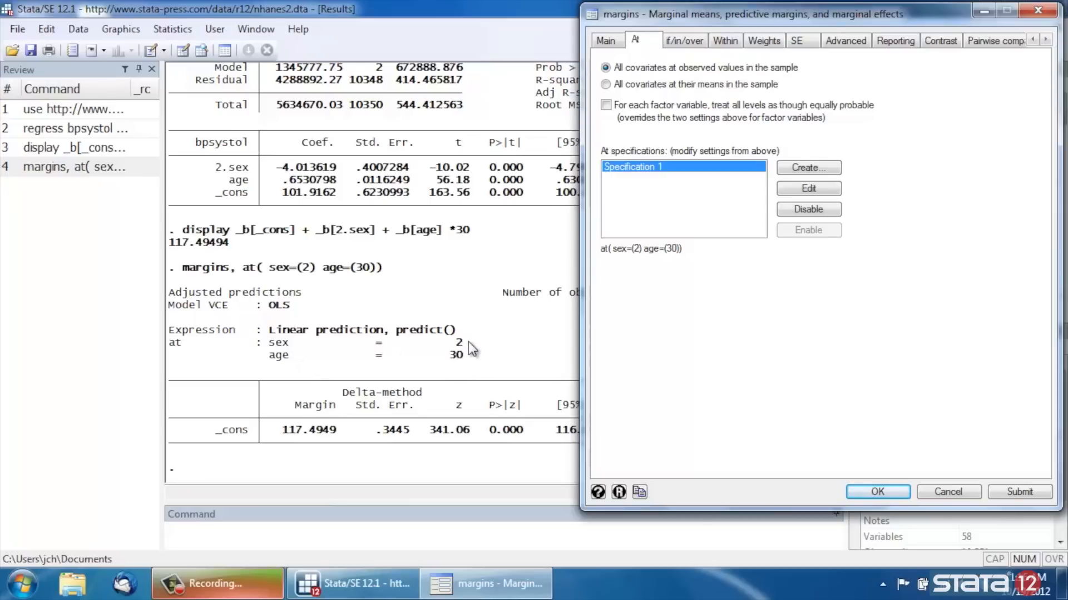
mouse_move(332, 461)
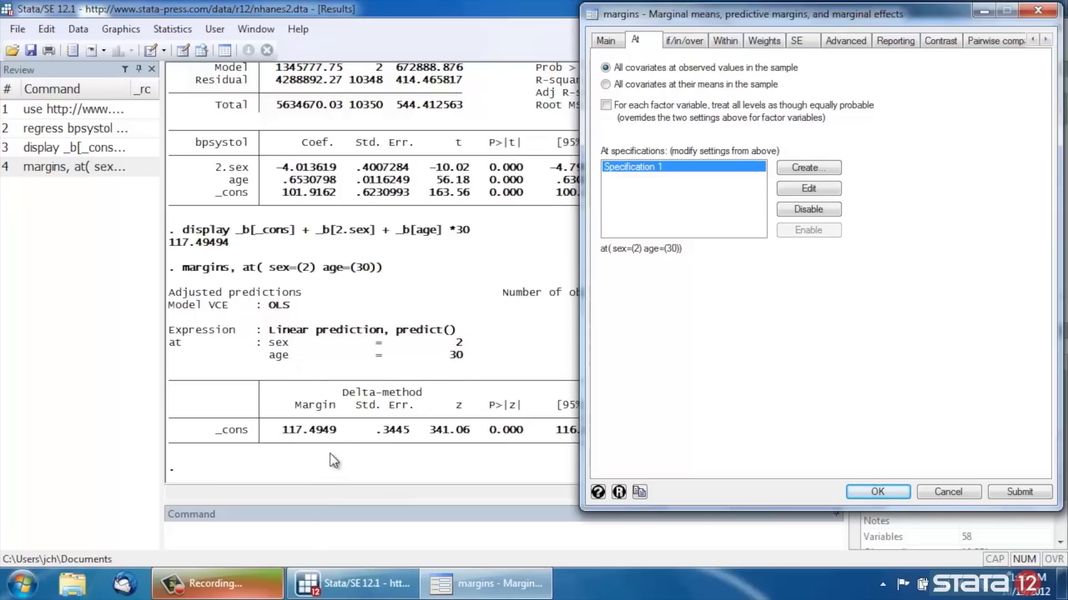
mouse_move(298, 444)
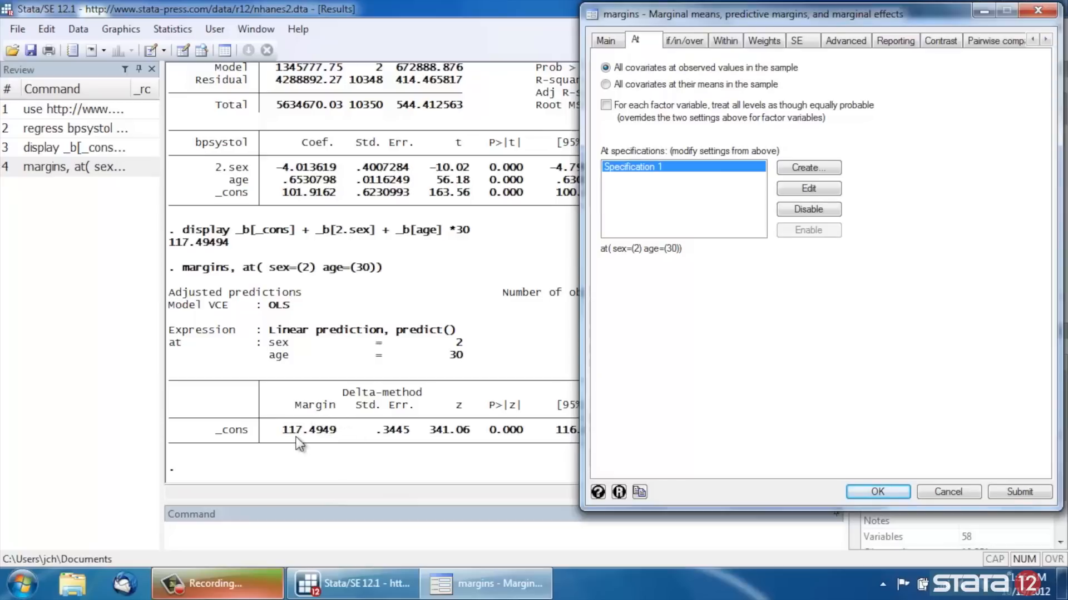
mouse_move(340, 439)
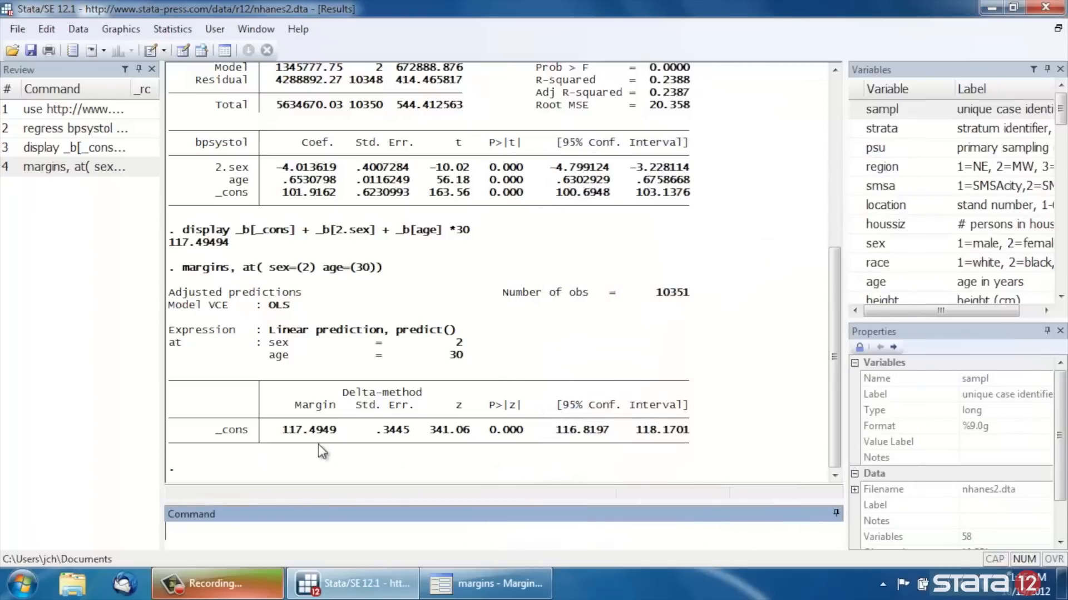
mouse_move(494, 419)
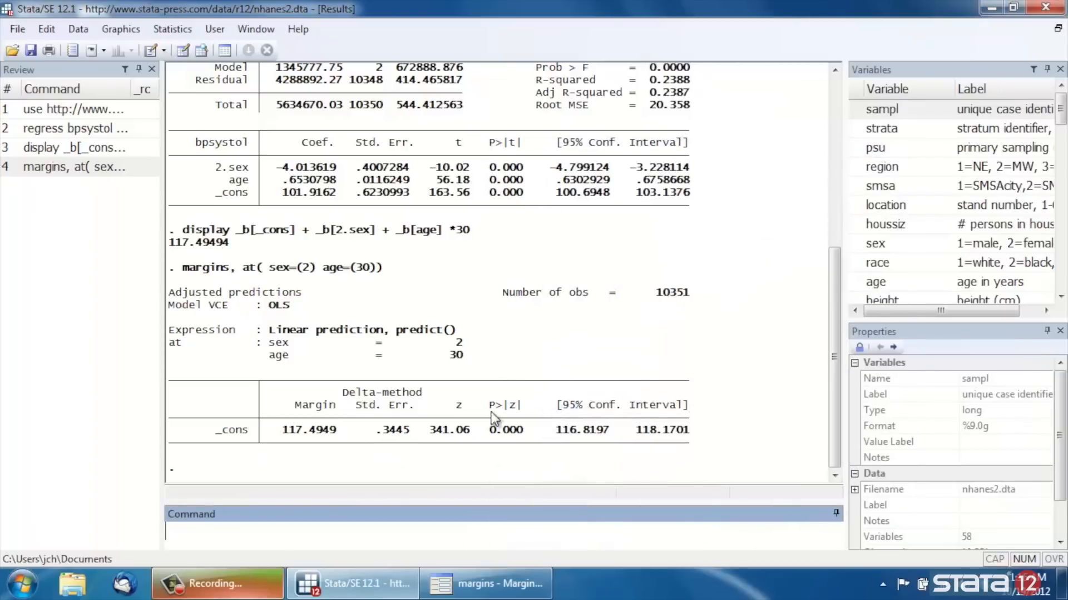
mouse_move(599, 437)
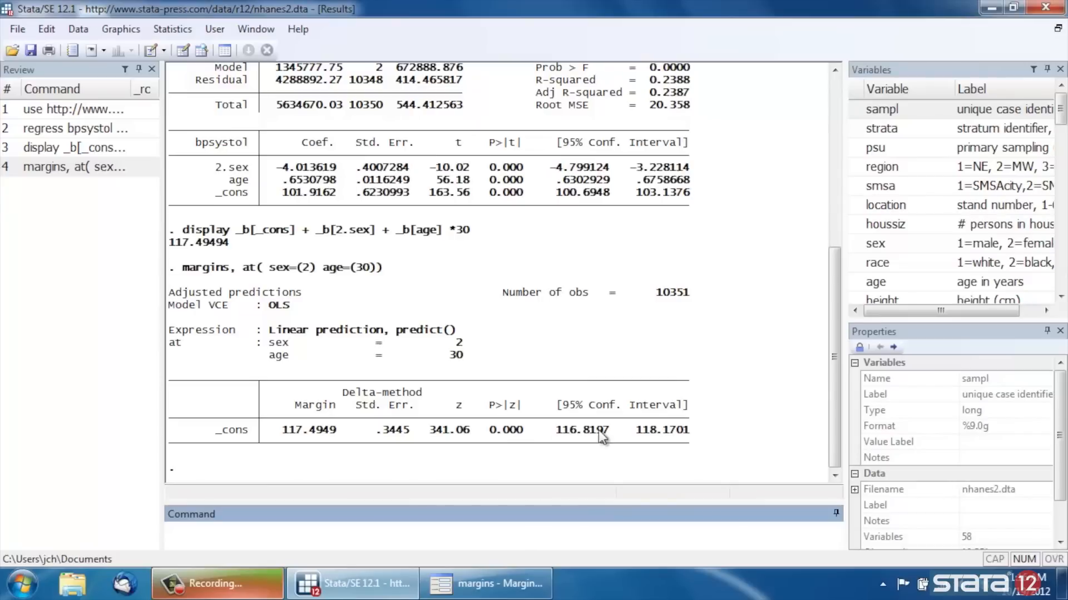
mouse_move(625, 451)
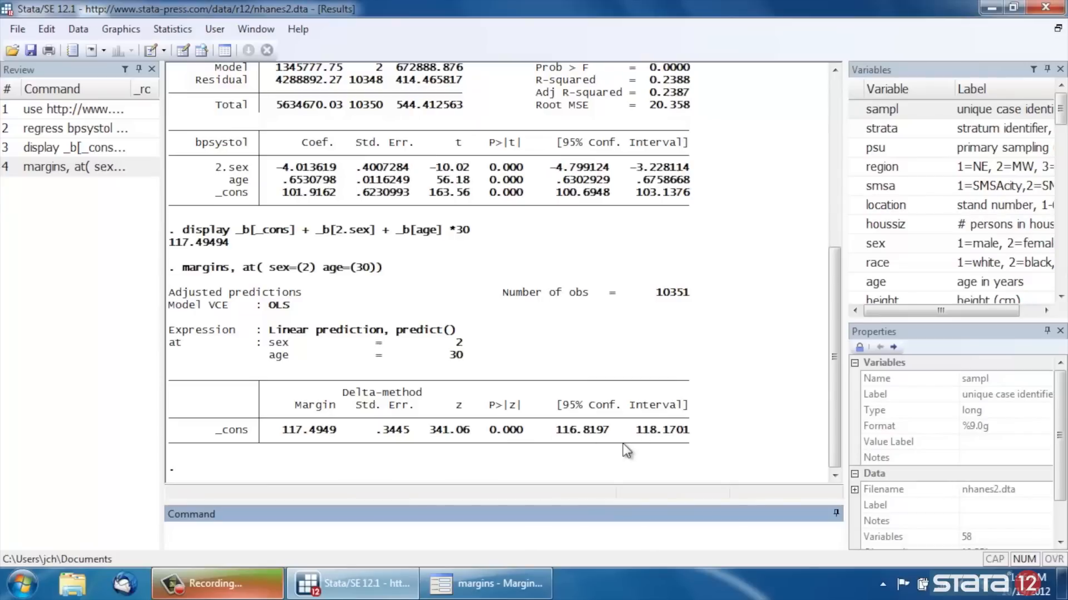
mouse_move(511, 414)
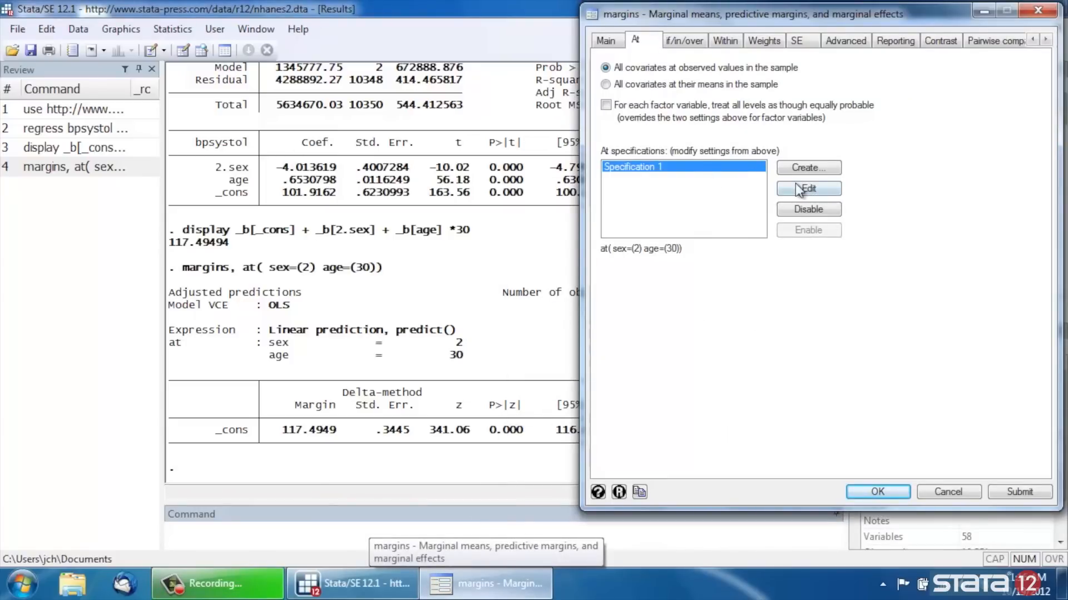
- Edit the at-specification to sex=1 at age 30 for a margin of 121.5086
click(807, 189)
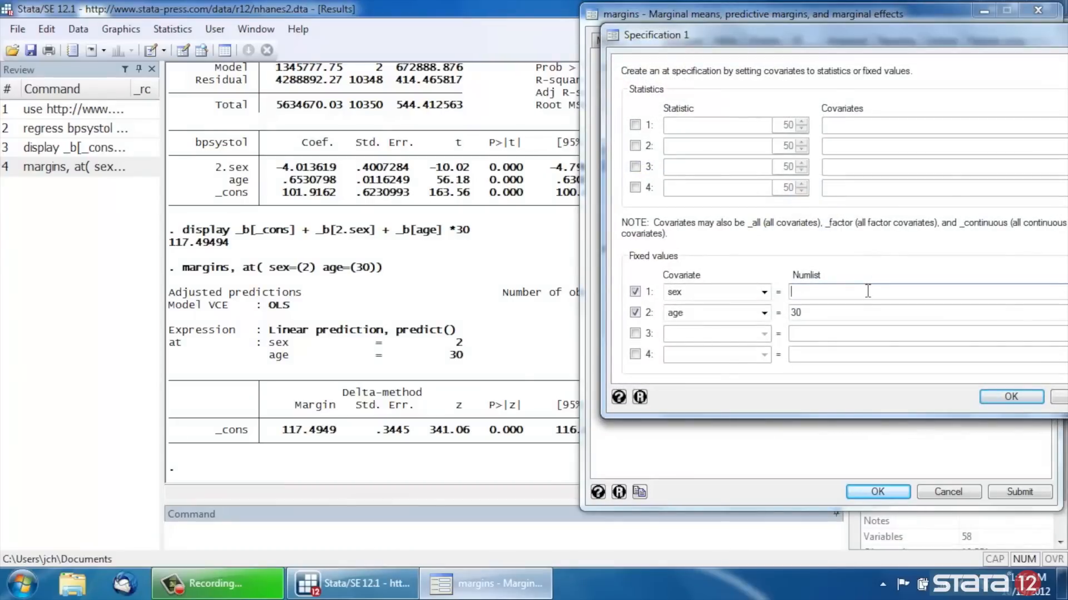
text(1)
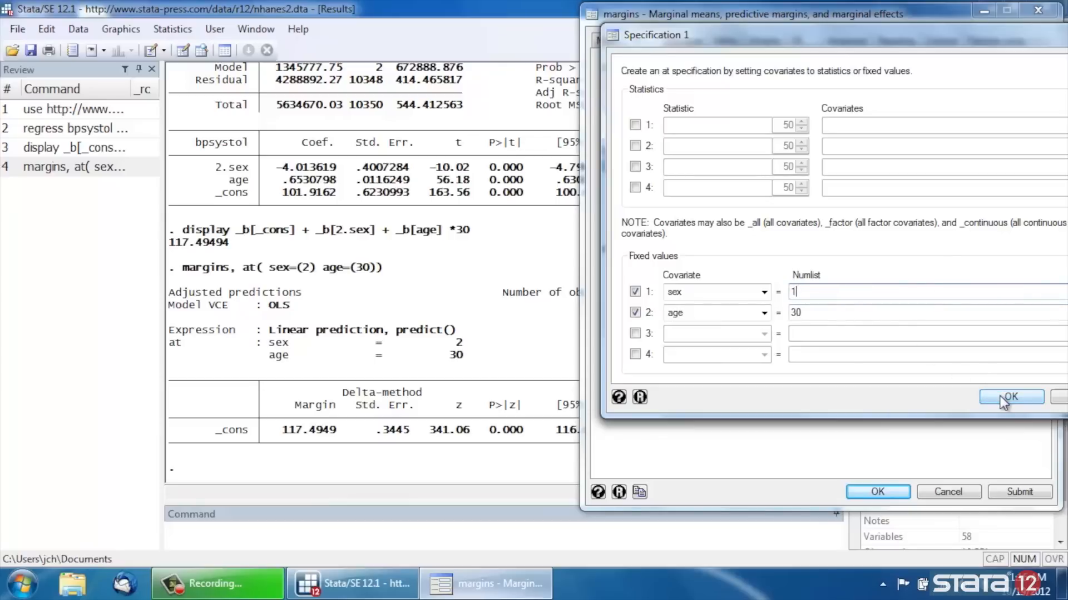
click(1011, 397)
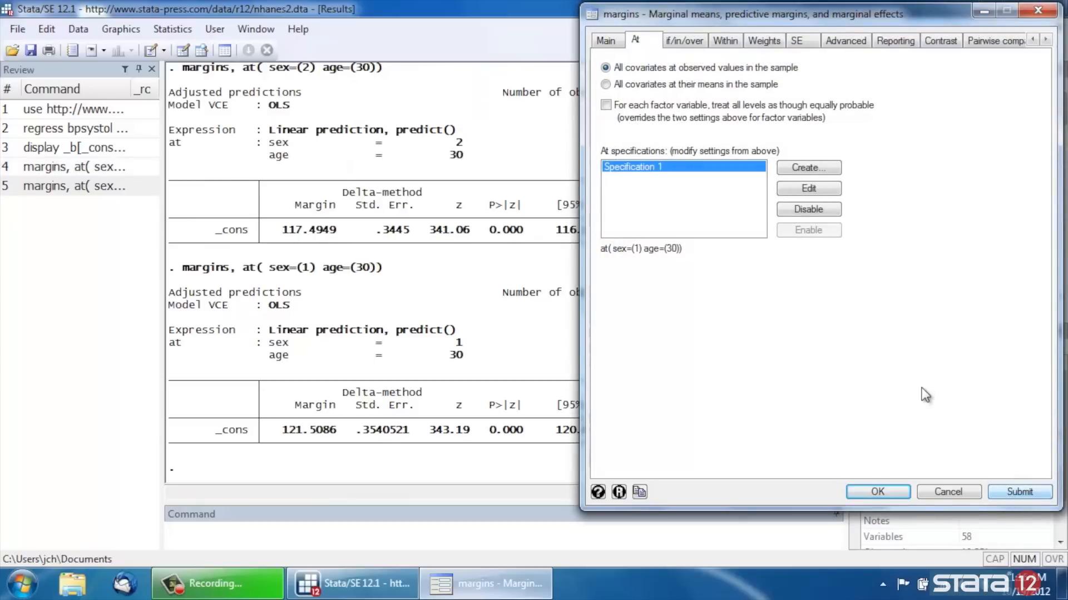
mouse_move(245, 279)
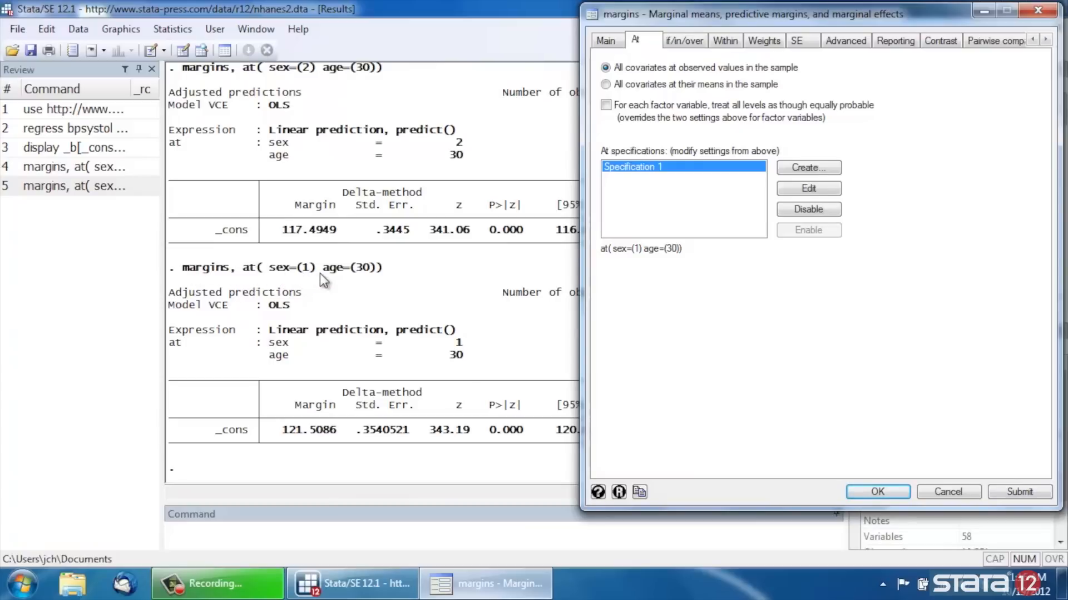
mouse_move(353, 369)
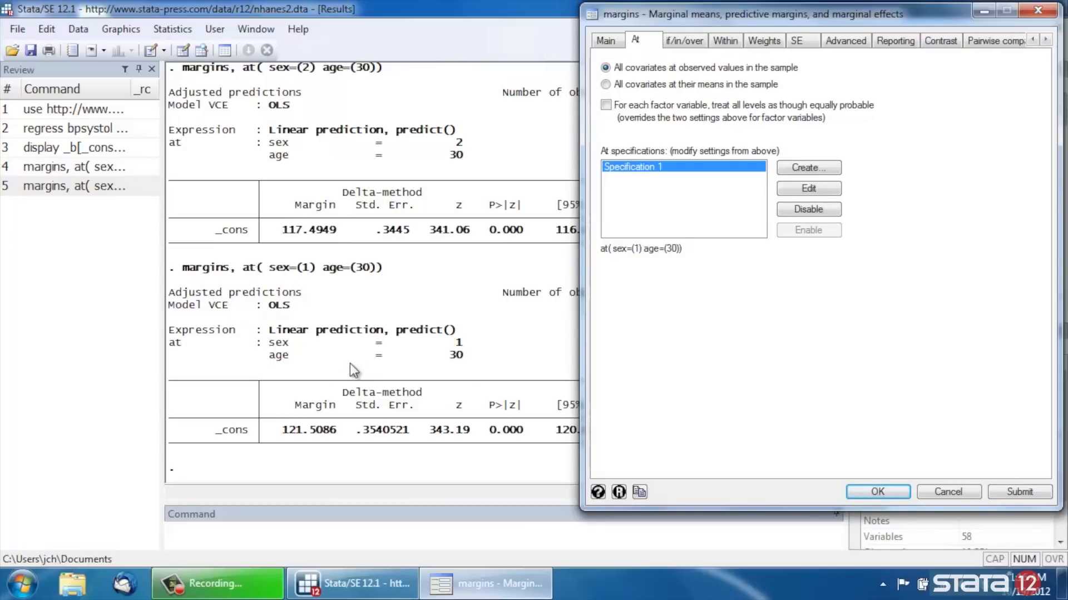
mouse_move(297, 441)
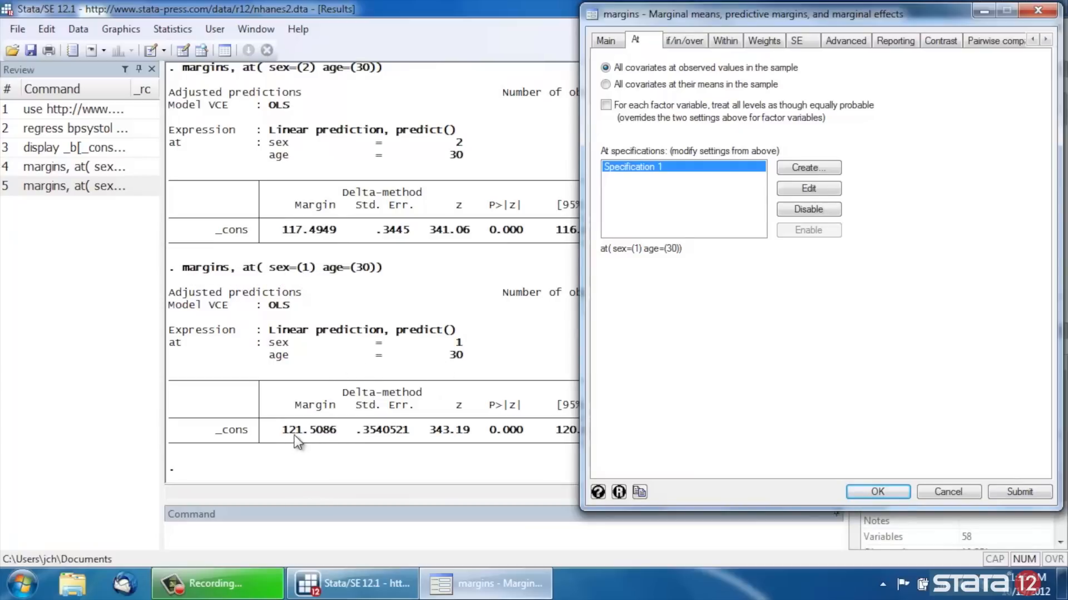
mouse_move(315, 446)
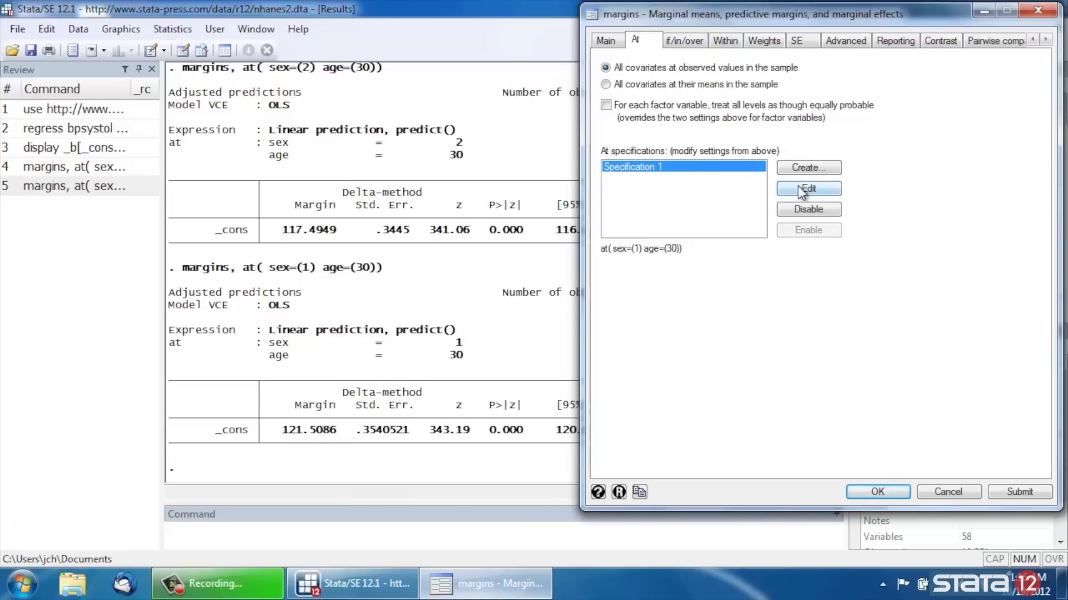
- Set the at() specification to sex 1 with age 30(10)60 and suppress blank lines (vsquish)
click(808, 189)
text(30(10)60)
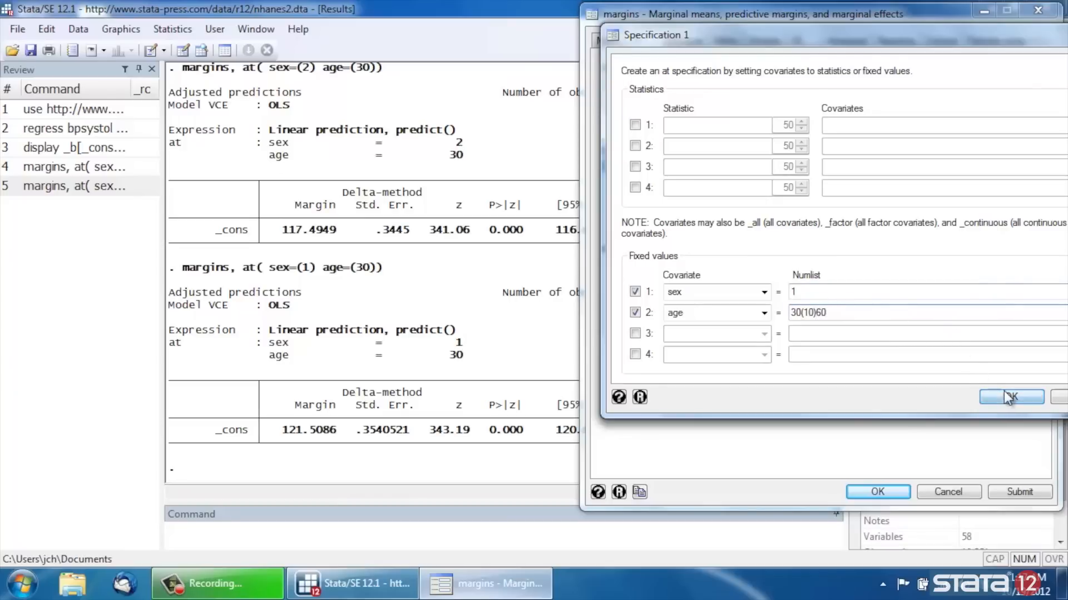
click(1011, 397)
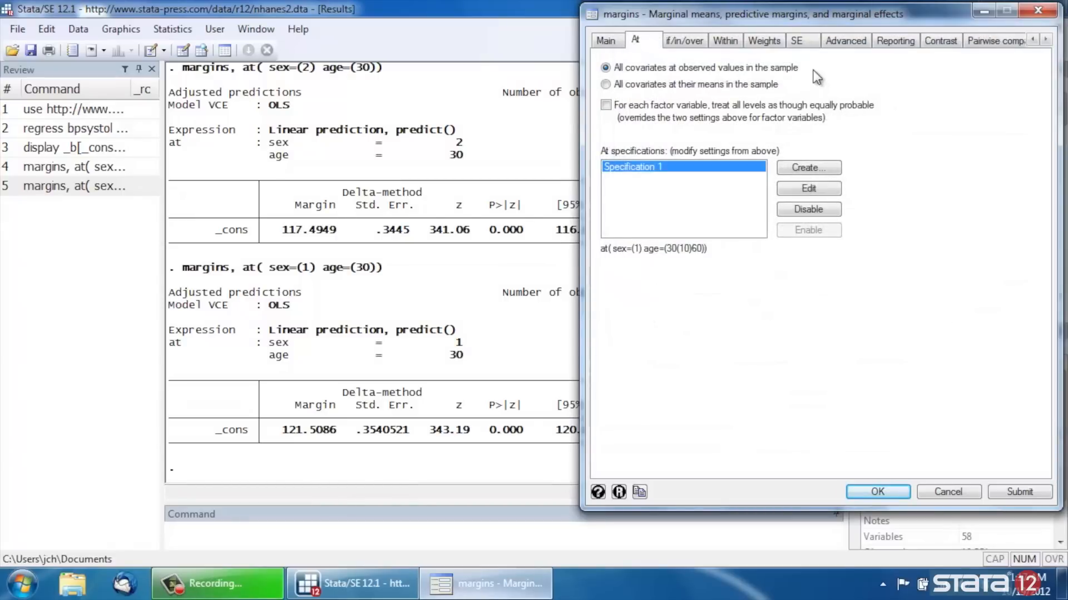
click(895, 40)
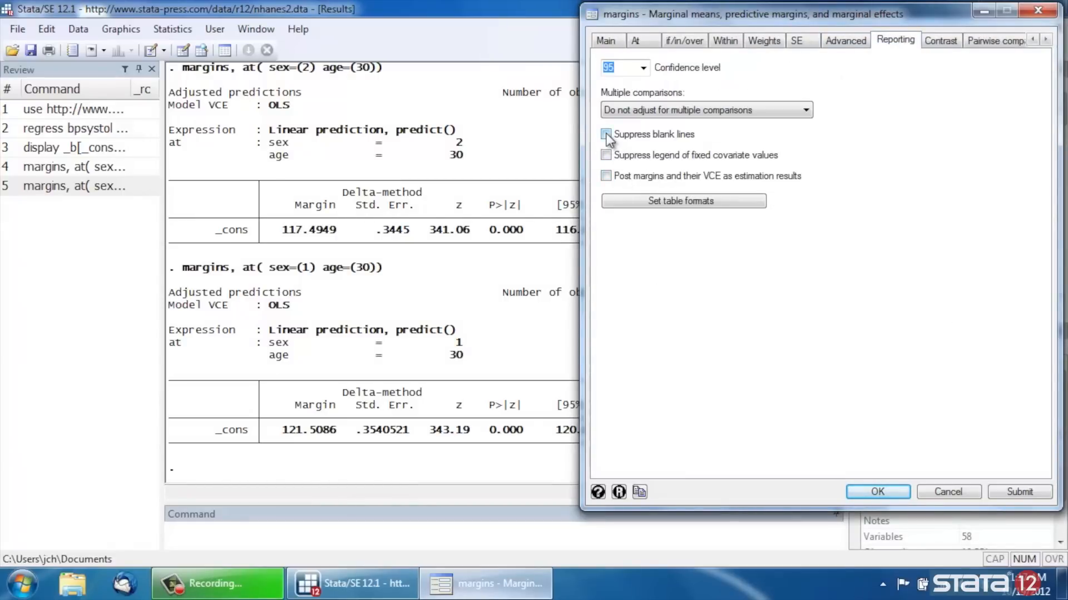
click(605, 134)
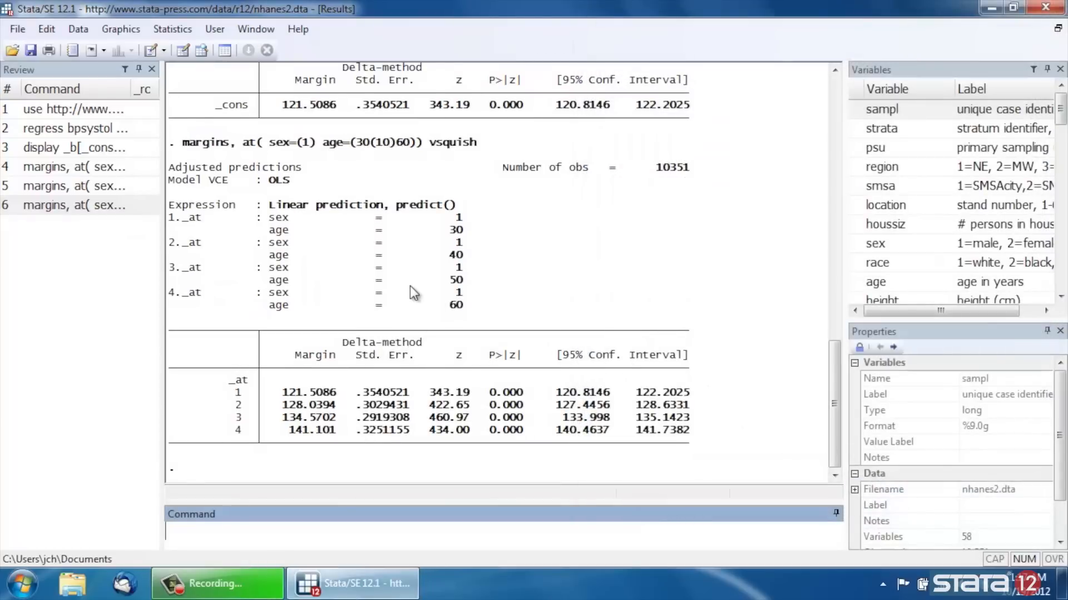
mouse_move(285, 252)
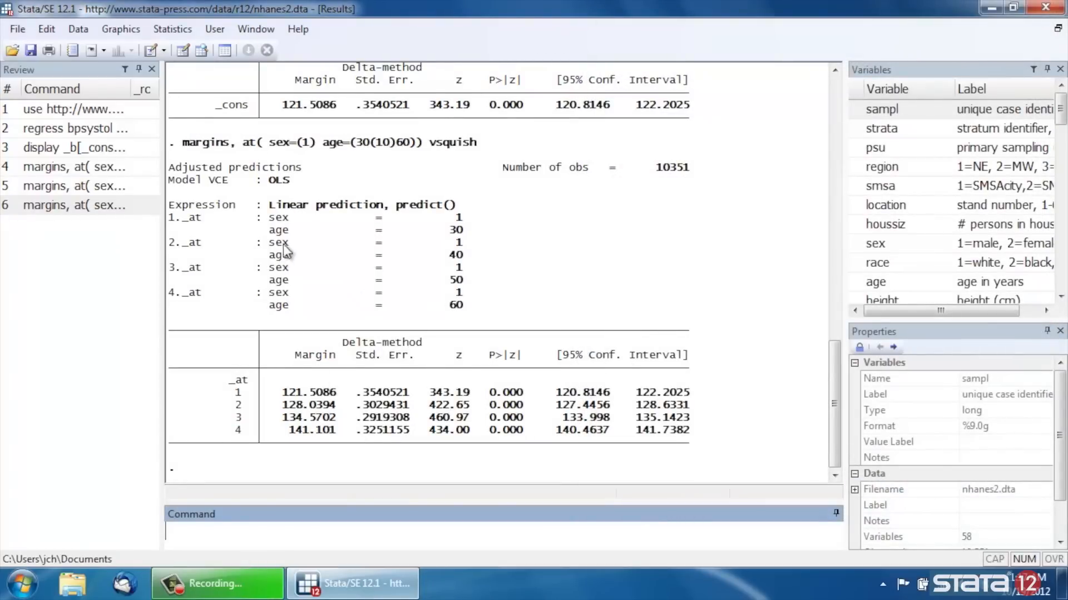
mouse_move(196, 226)
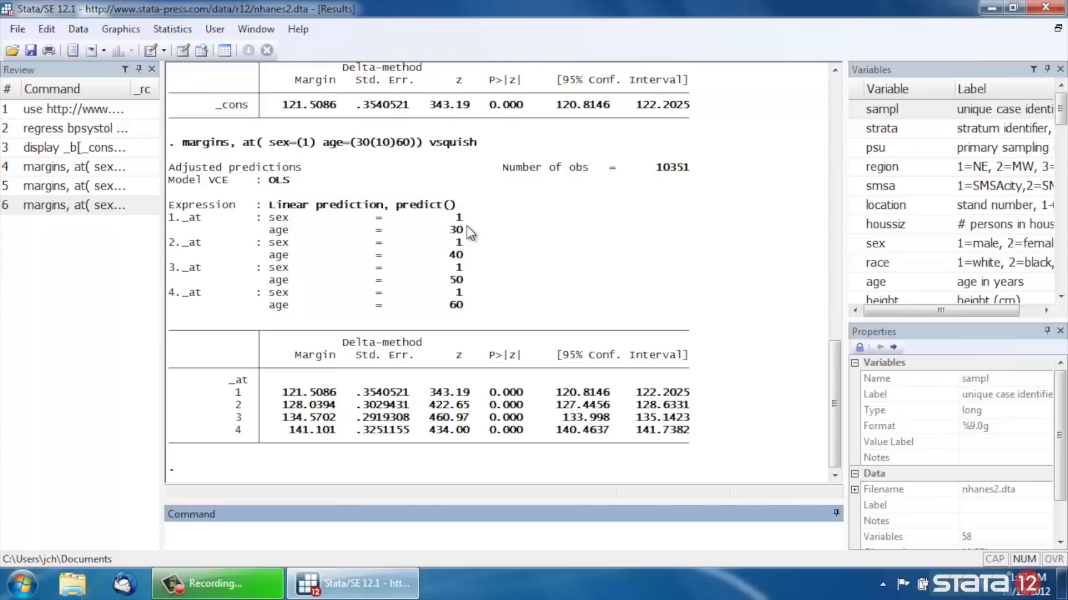
mouse_move(272, 405)
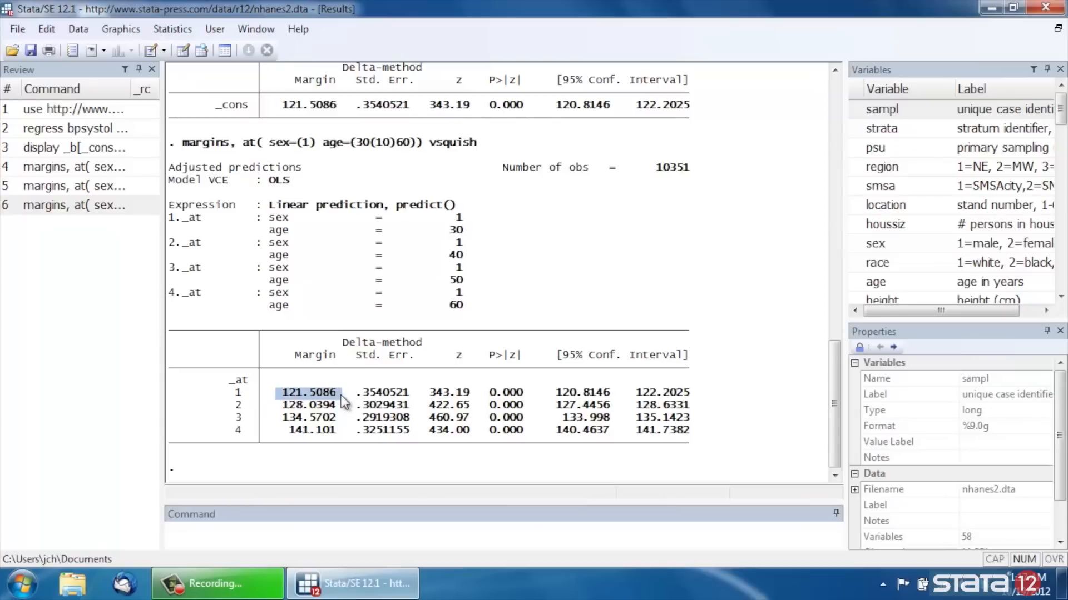
mouse_move(463, 245)
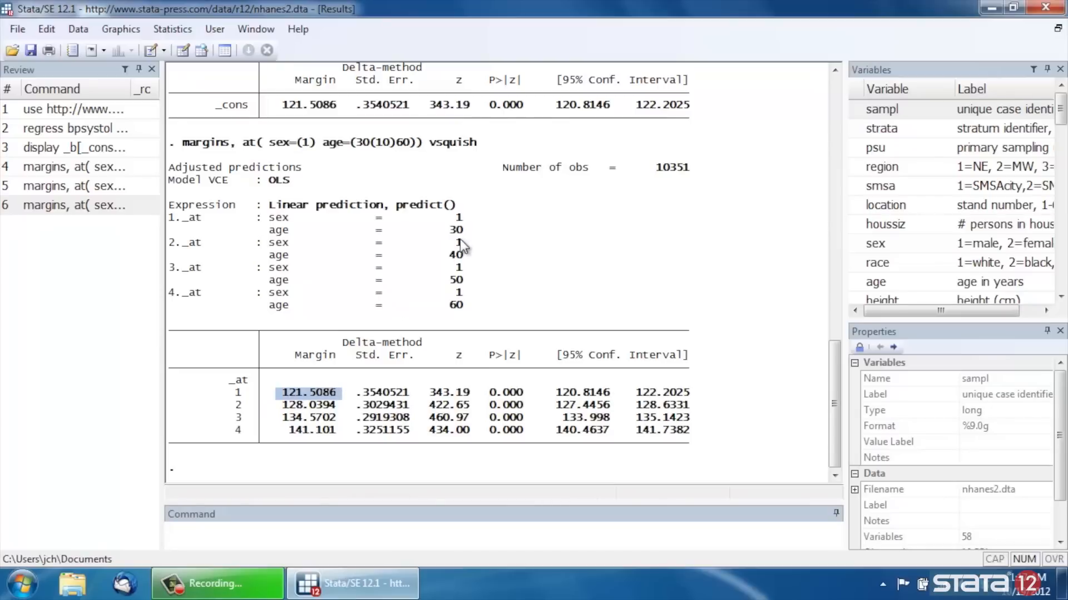
double_click(180, 242)
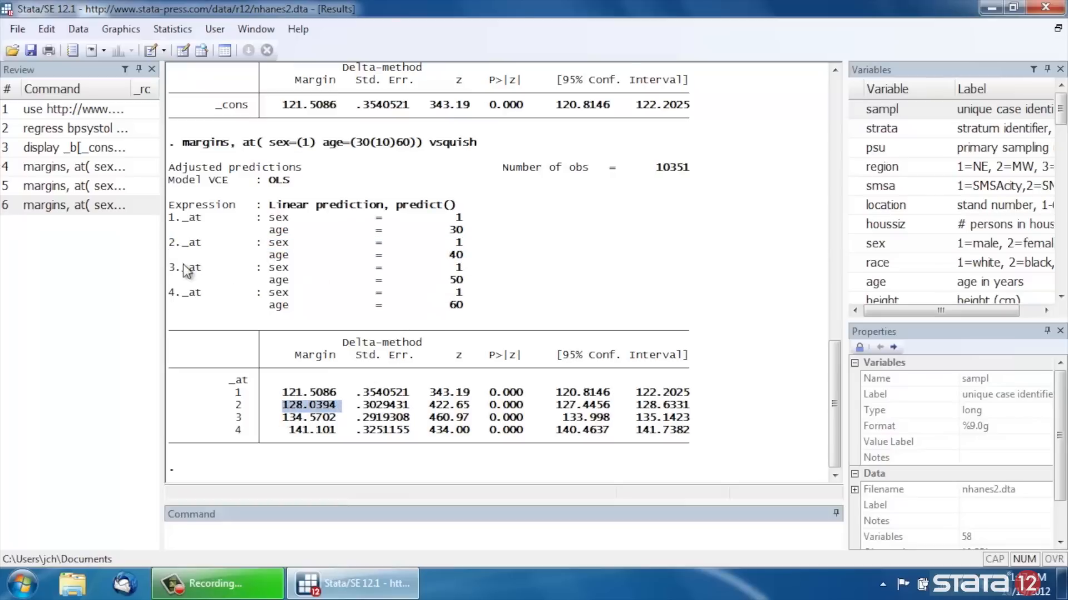
double_click(185, 266)
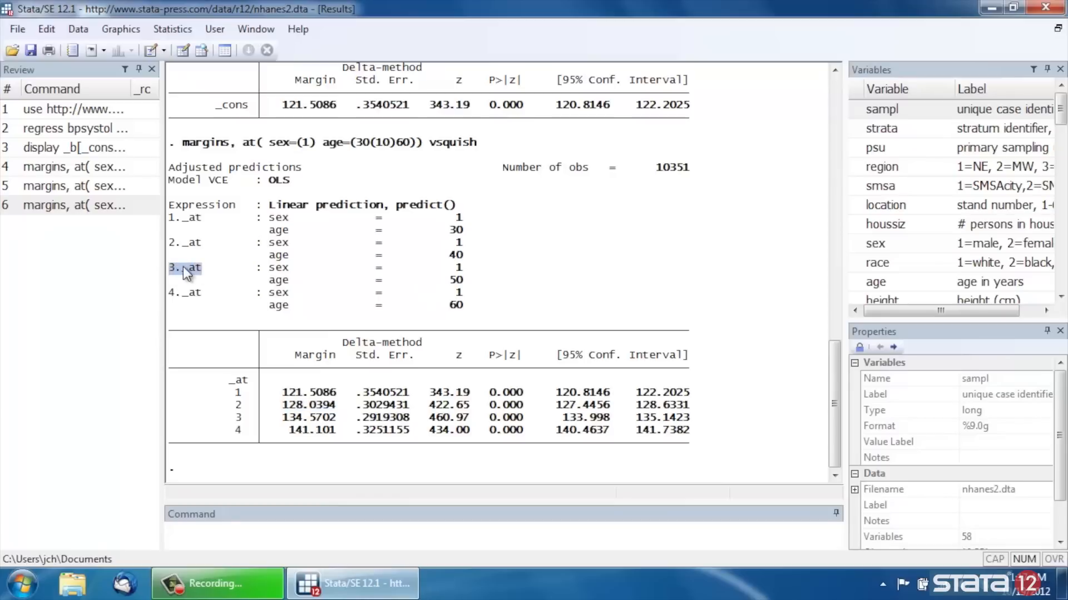
mouse_move(471, 276)
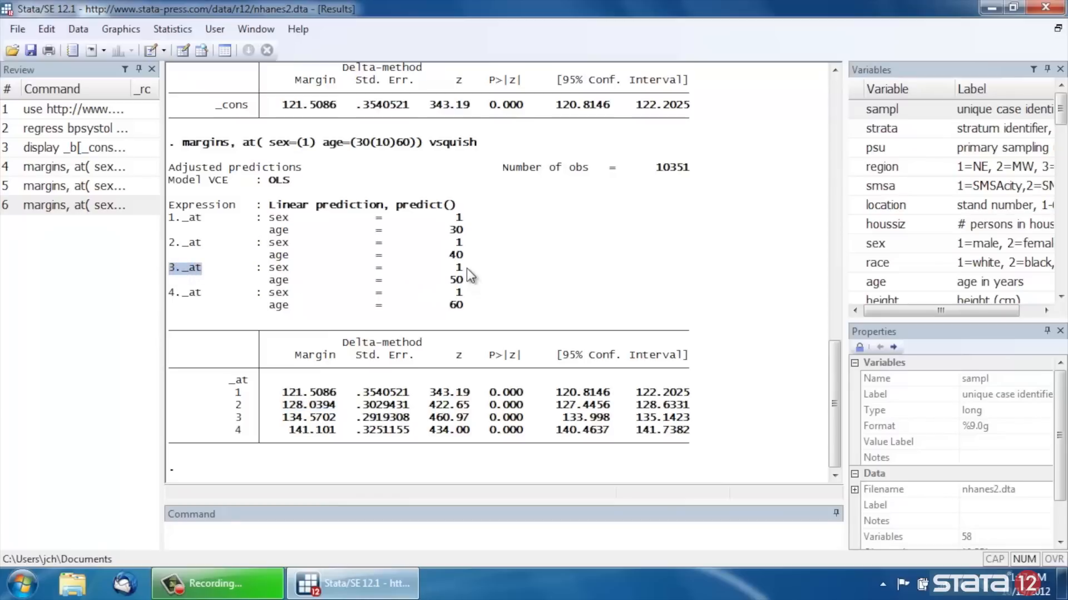
mouse_move(469, 311)
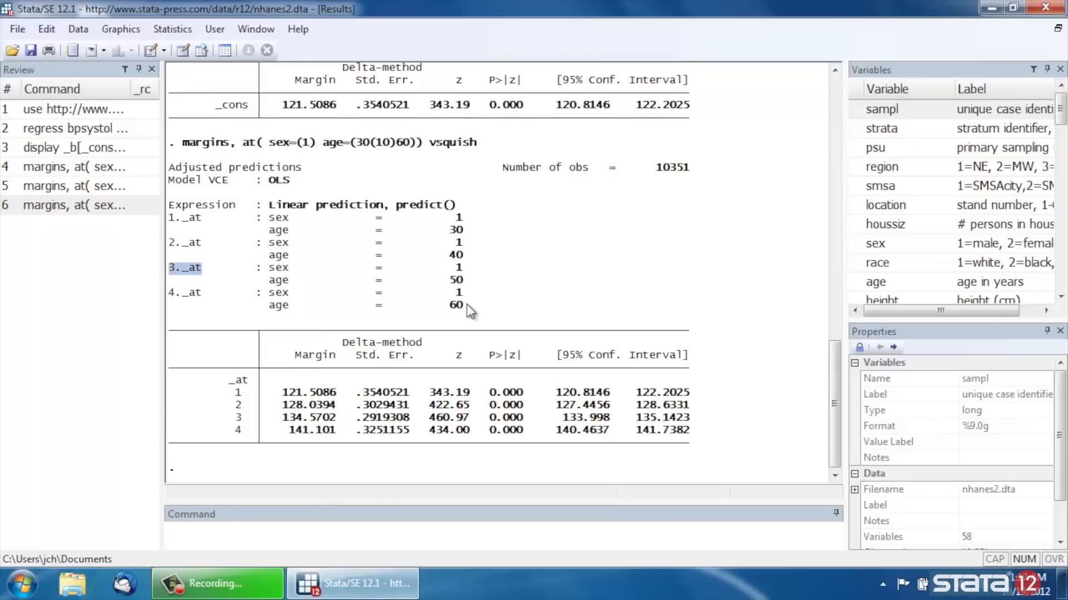
mouse_move(285, 436)
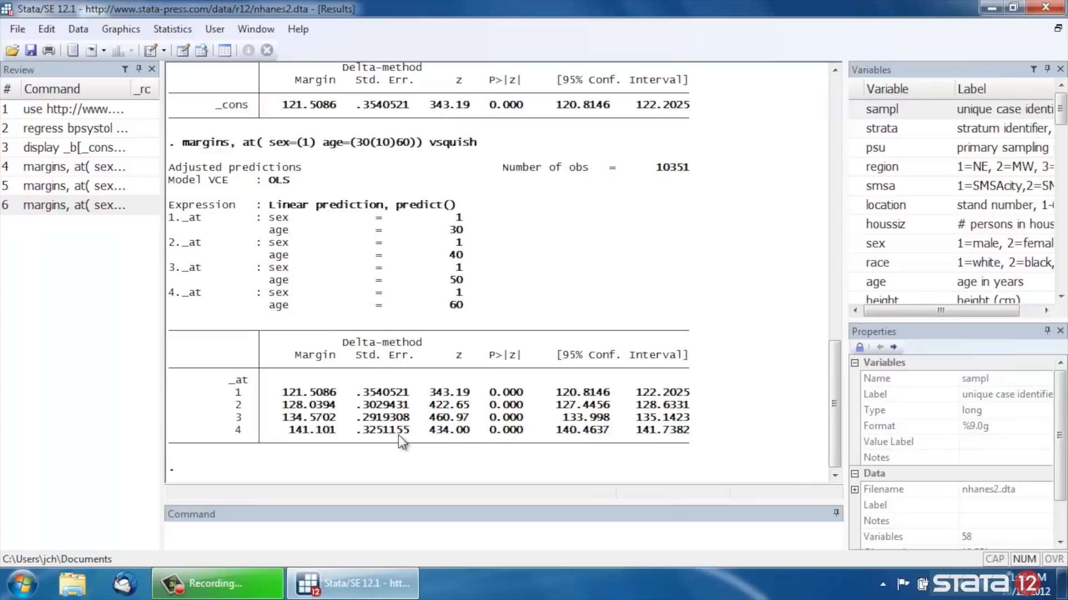
mouse_move(382, 235)
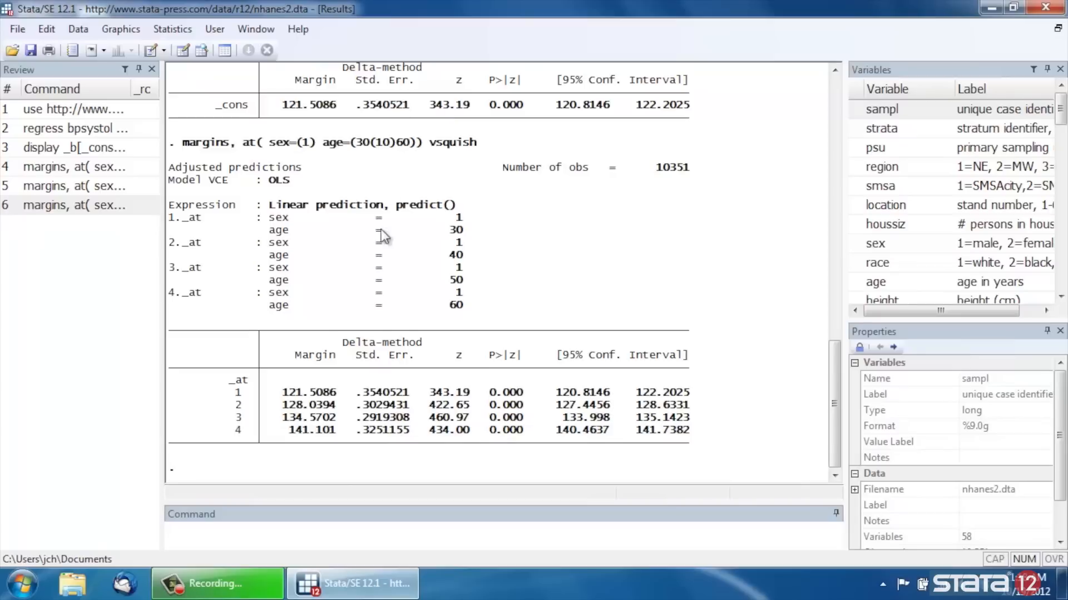
mouse_move(324, 176)
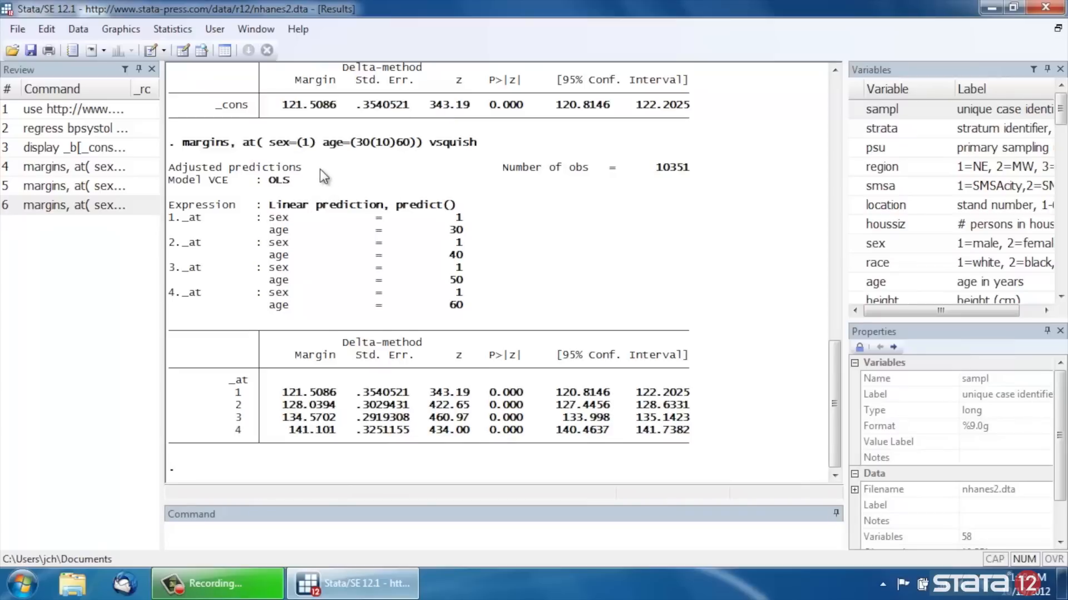
mouse_move(375, 176)
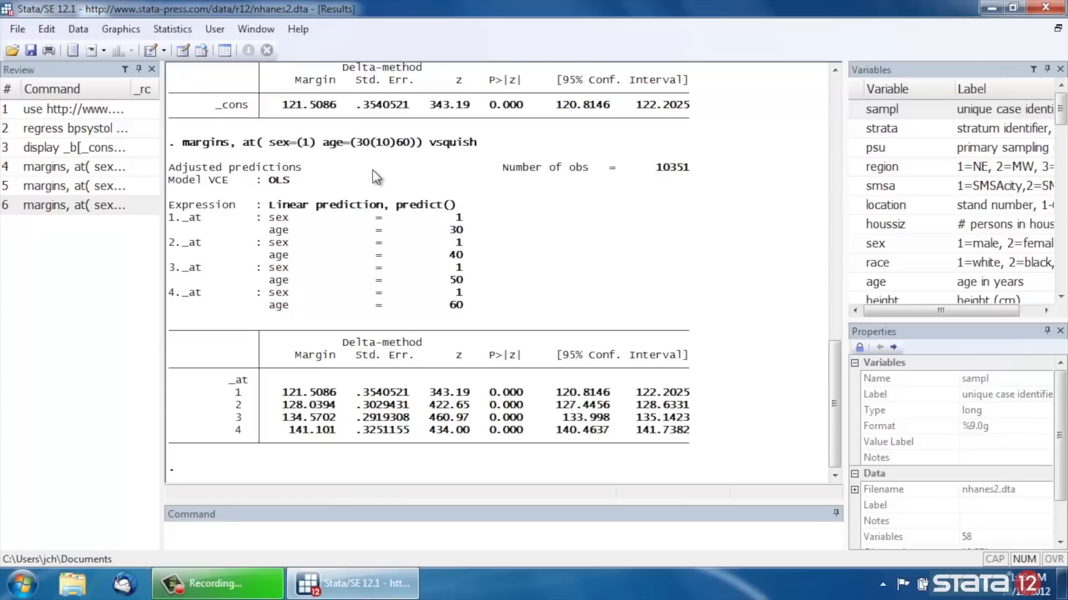
mouse_move(611, 296)
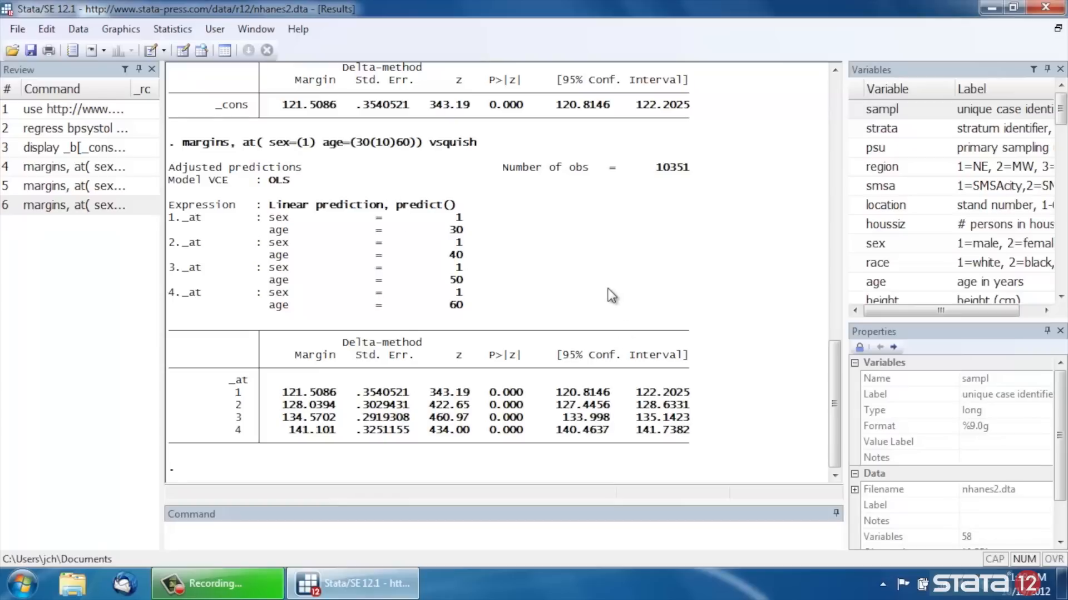